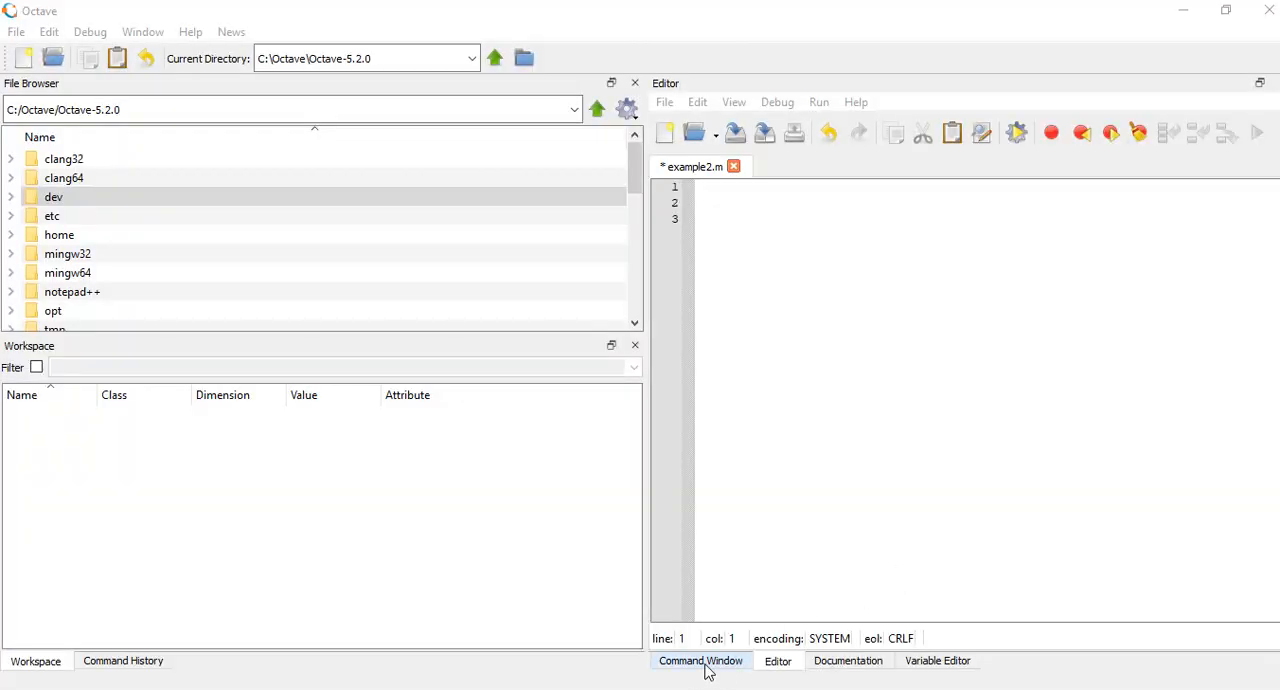
mouse_move(930, 668)
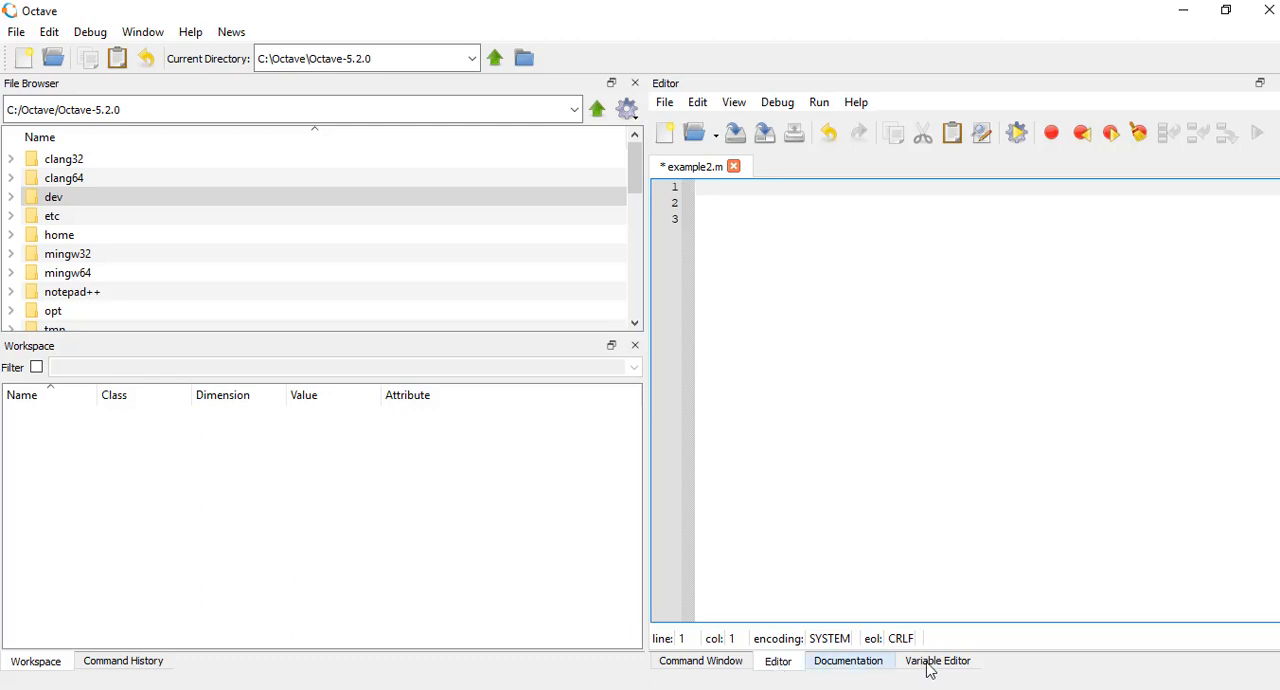
- Cycle through the Variable Editor, Editor and Command Window tabs, ending on the Command Window with clear all
click(936, 660)
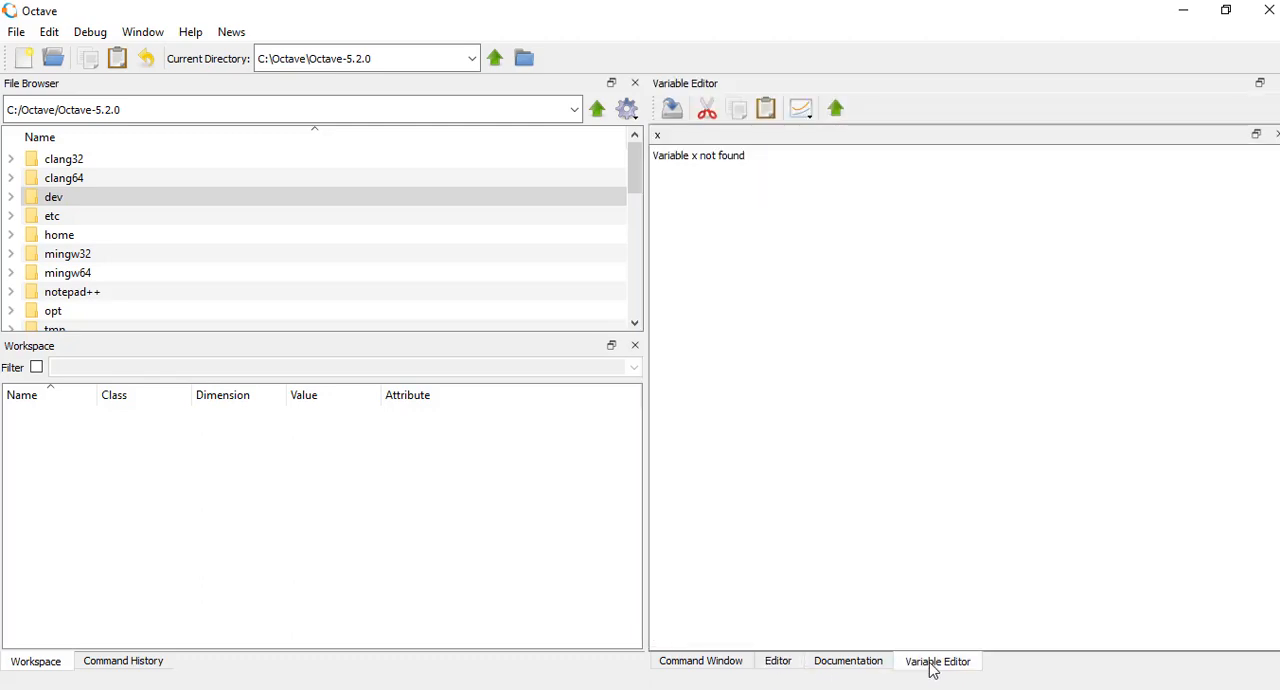
click(778, 660)
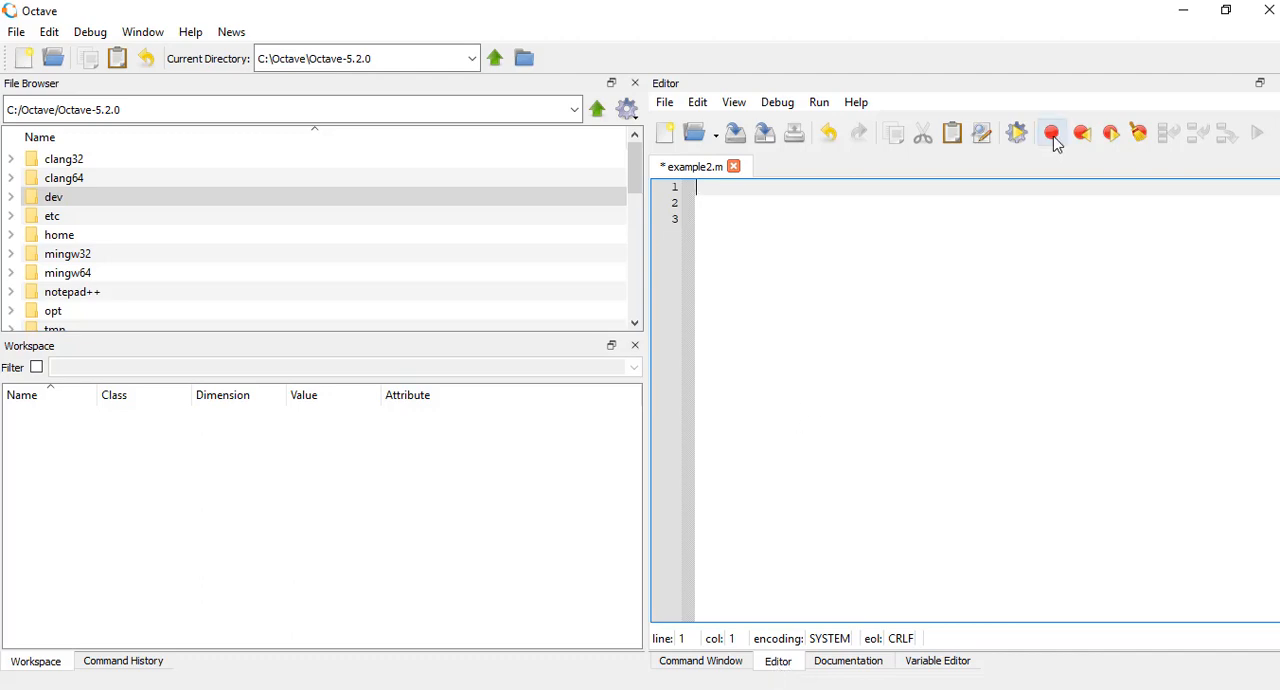
click(700, 660)
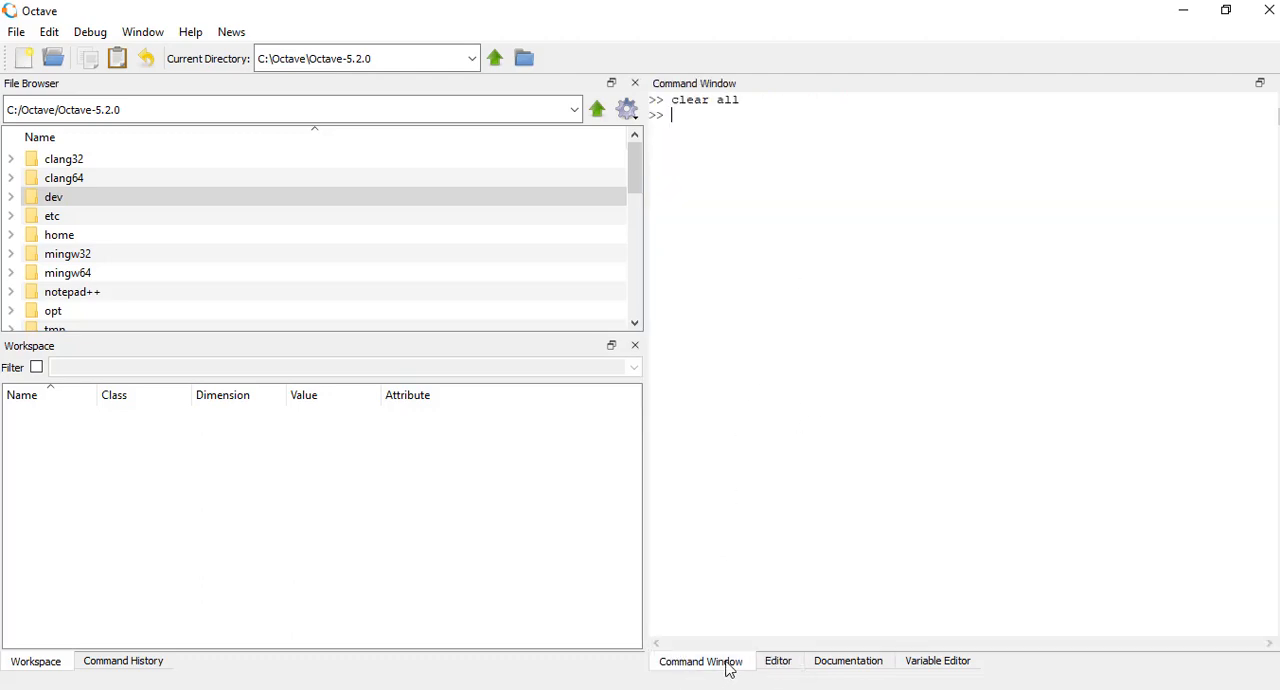
click(778, 660)
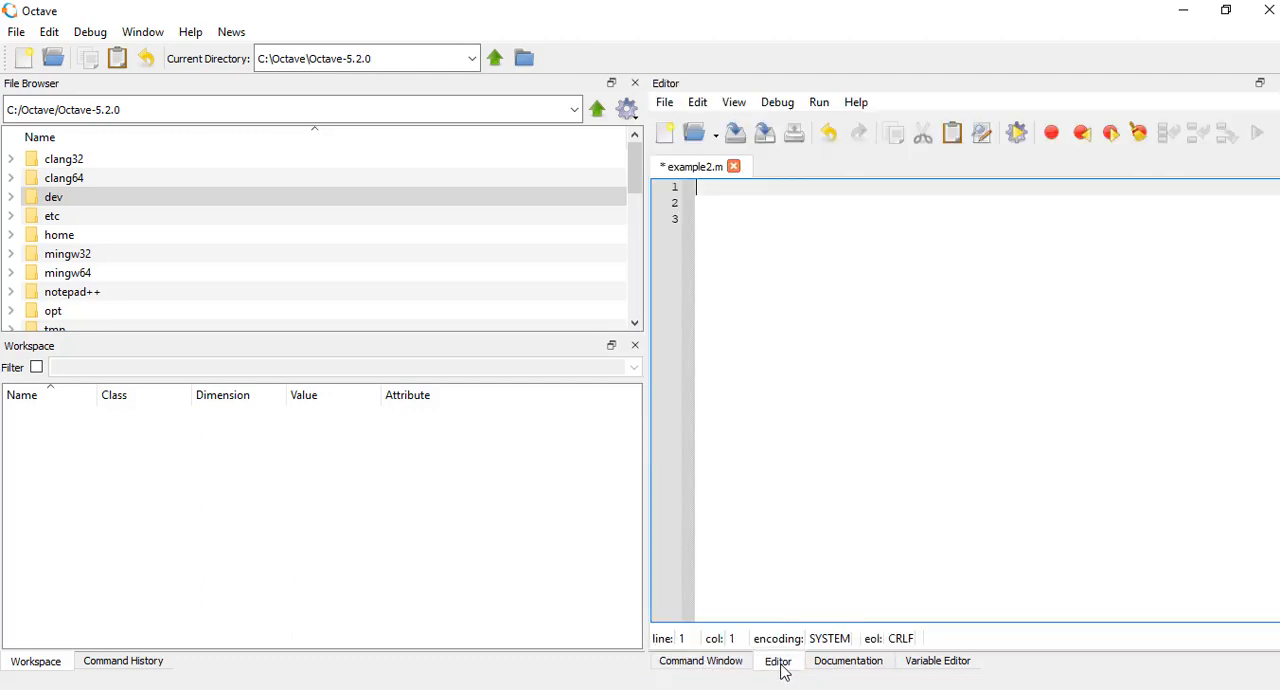
click(700, 660)
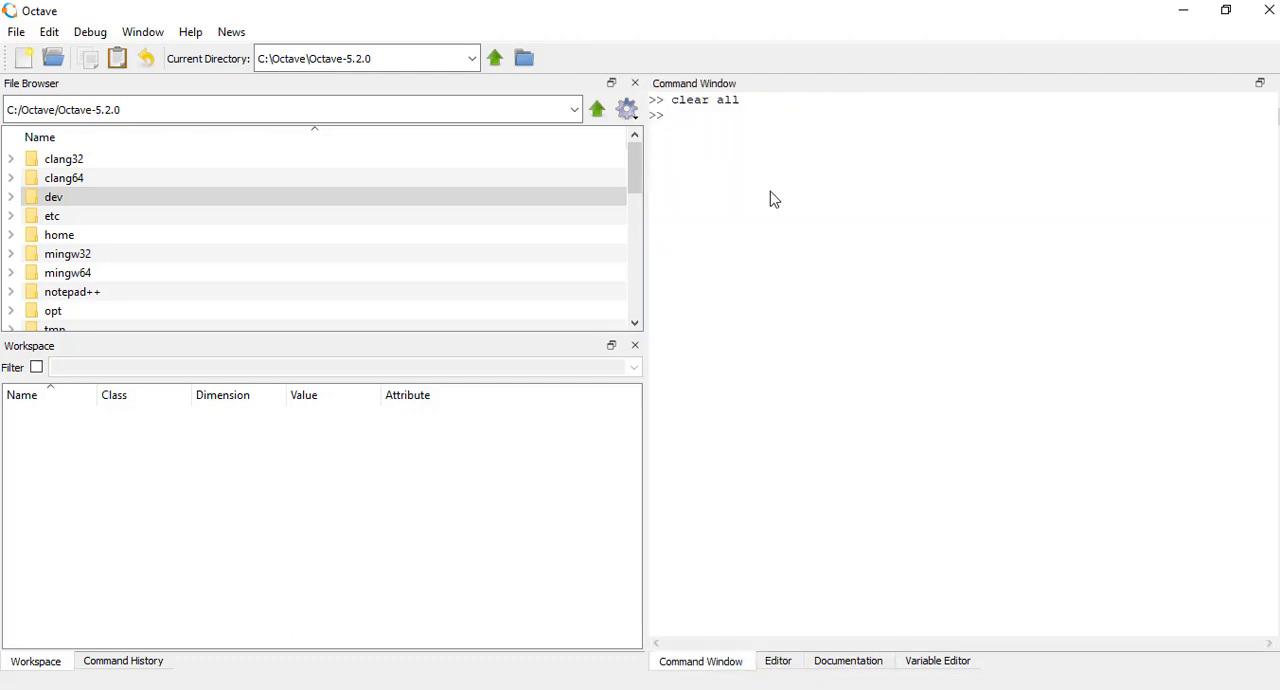
- Re-dock the Command Window in several positions, make it taller, then float it as a separate window
click(778, 660)
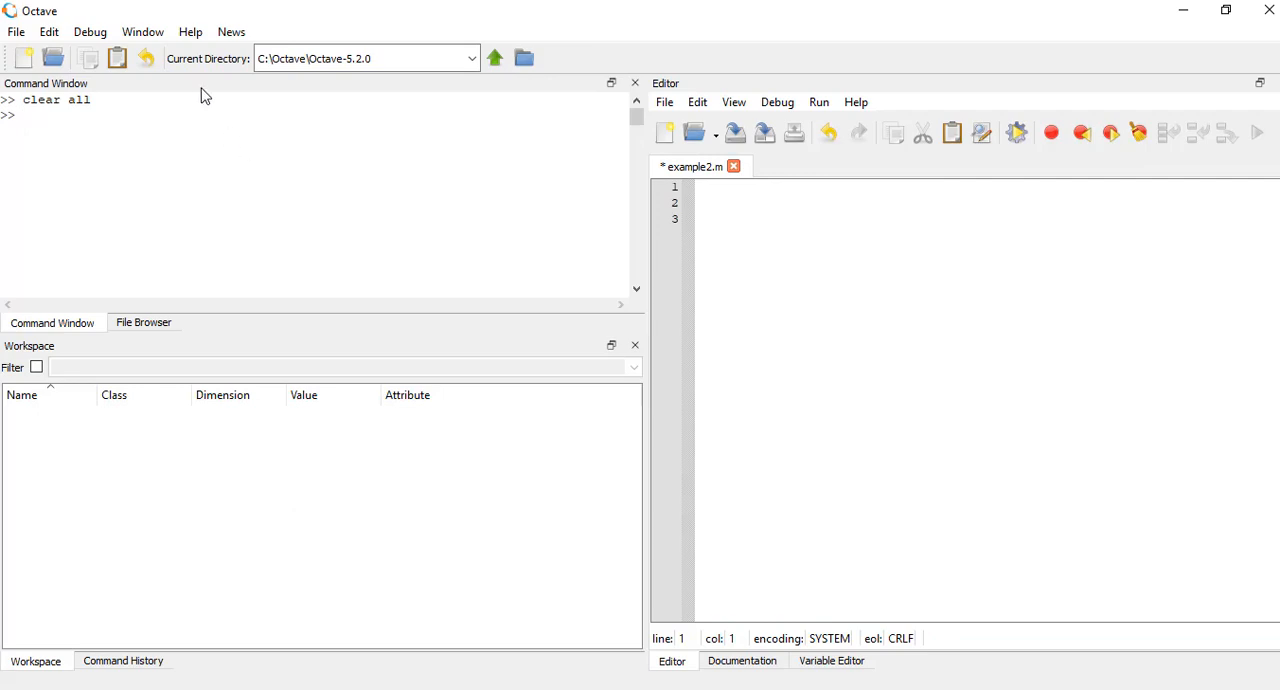
click(144, 322)
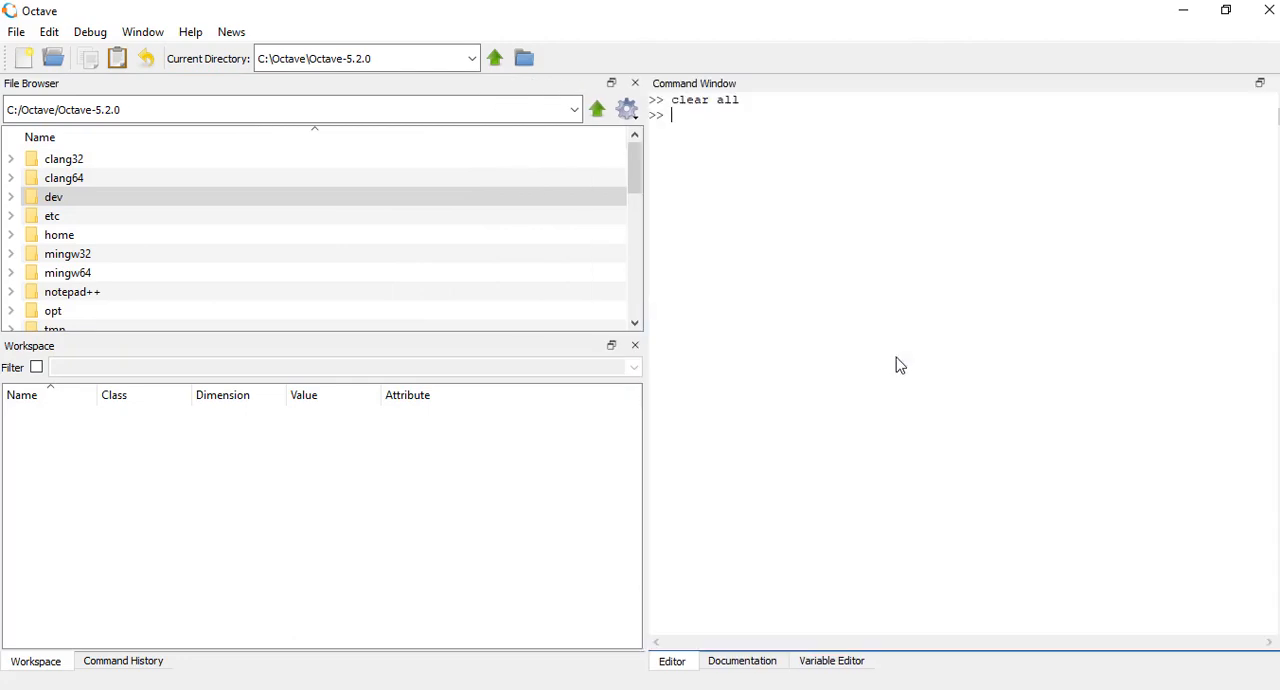
click(778, 660)
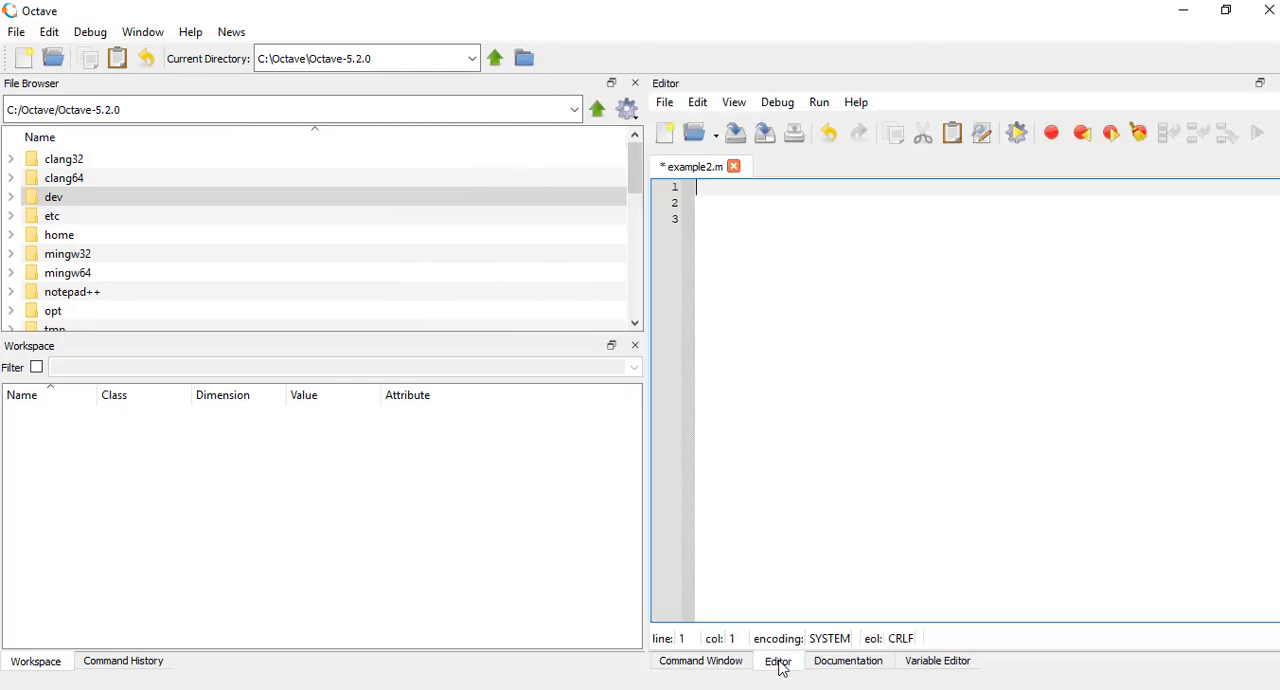
click(700, 660)
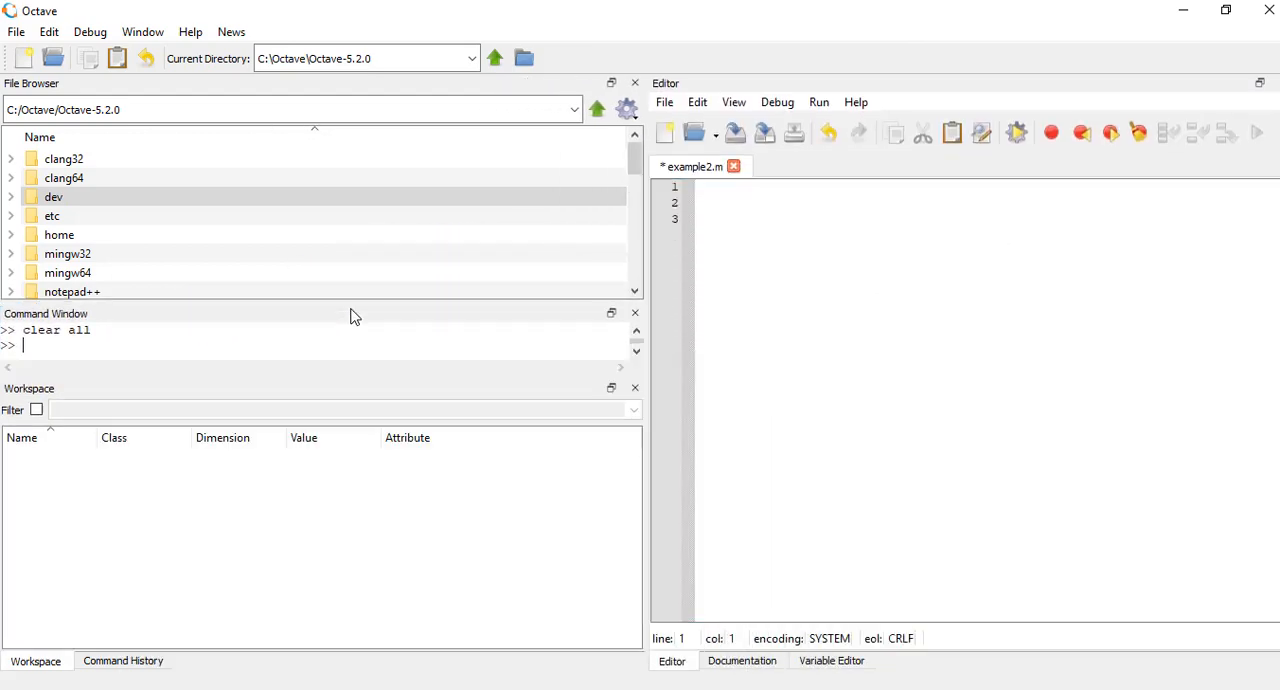
mouse_move(384, 314)
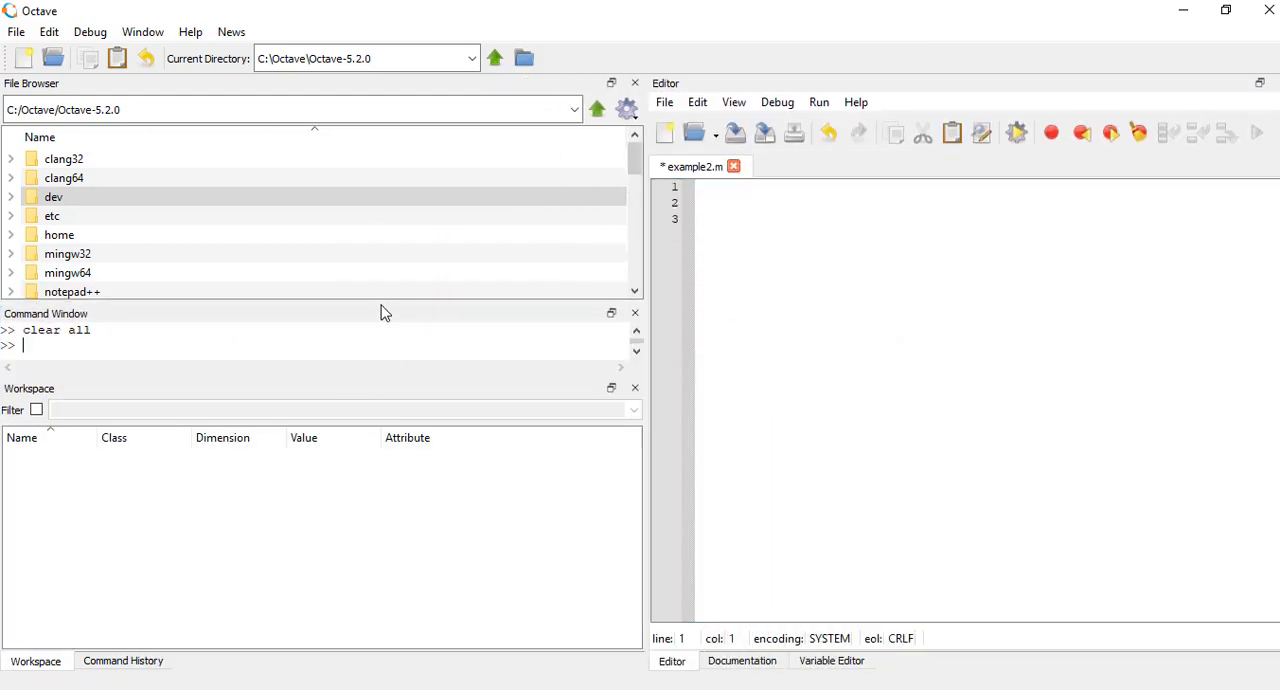
drag(390, 312, 390, 212)
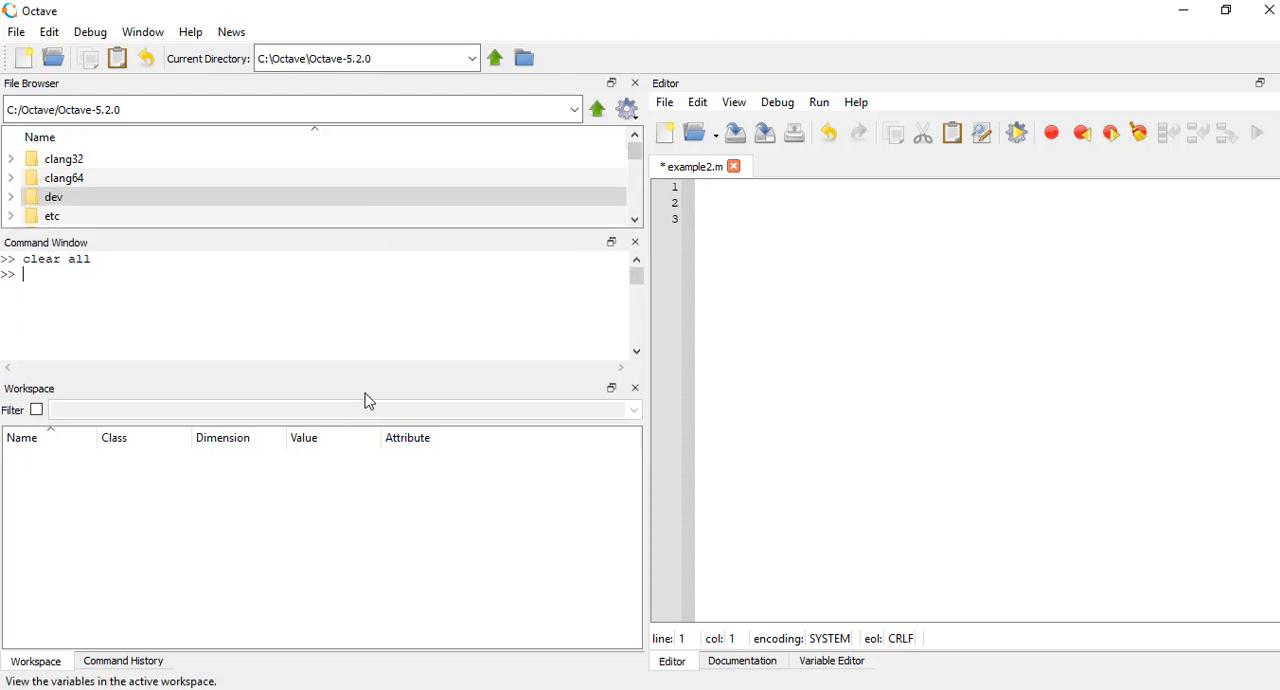
mouse_move(368, 456)
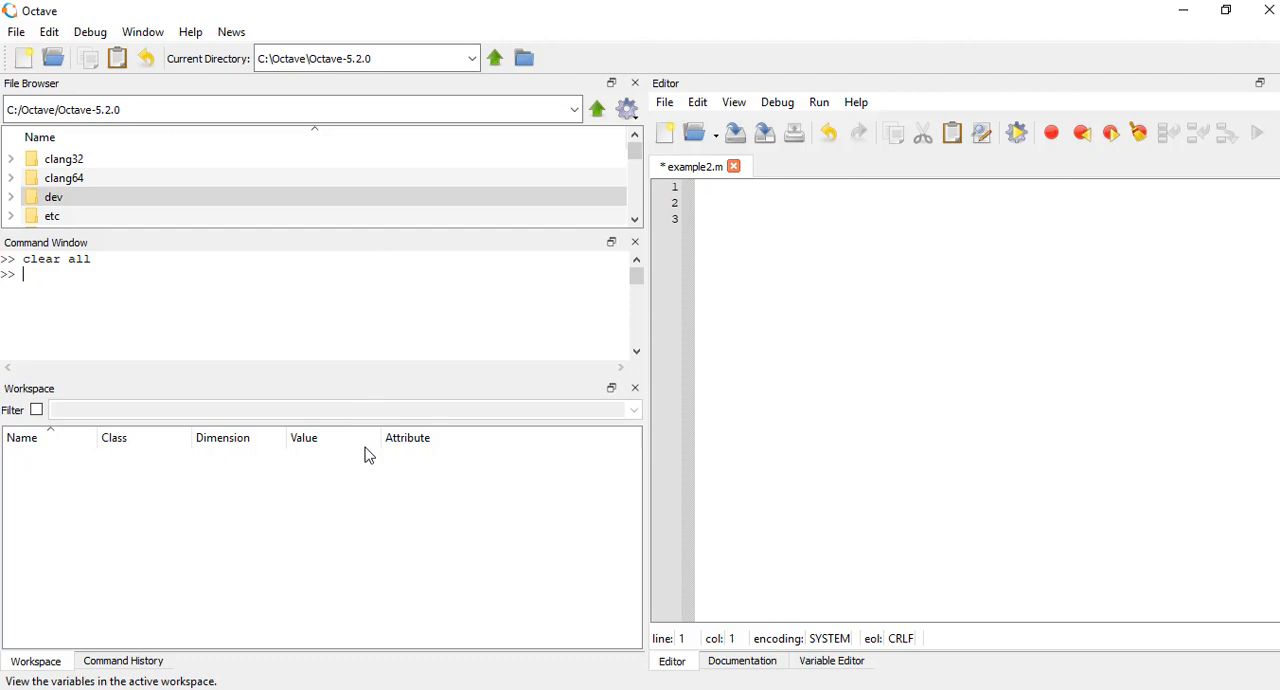
click(122, 660)
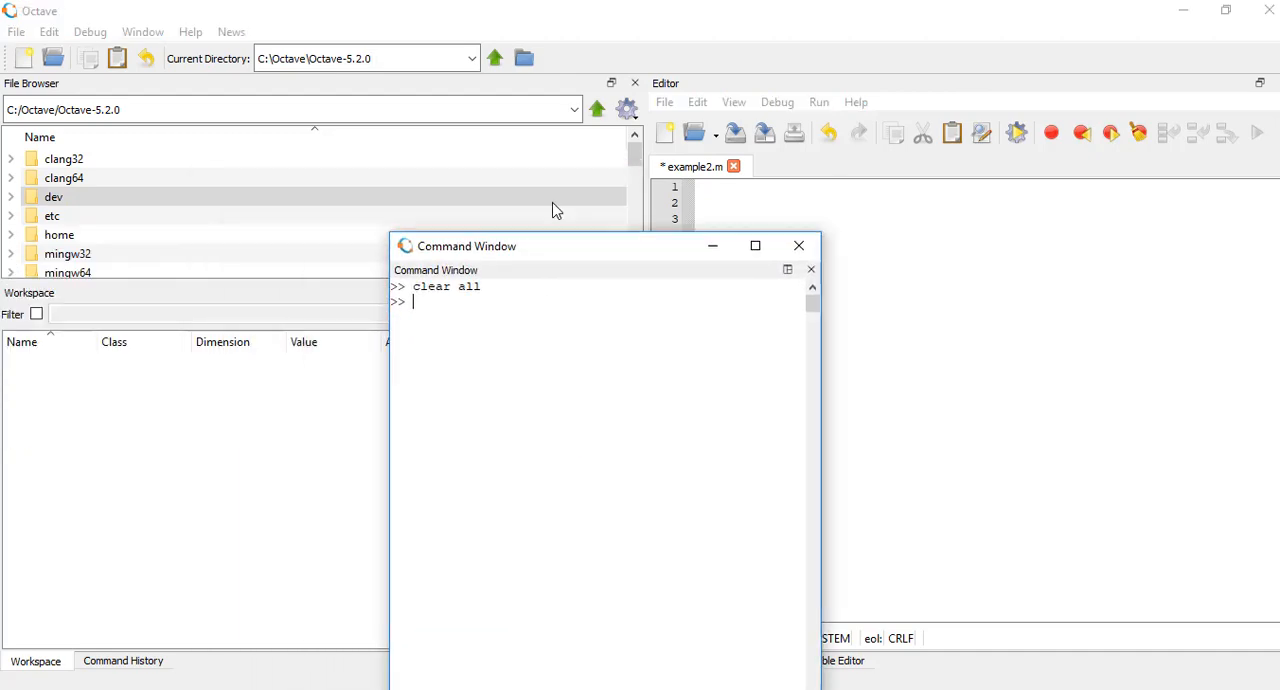
- Dock the floating Command Window back into the top-left area, tabbed with File Browser
drag(466, 246, 432, 204)
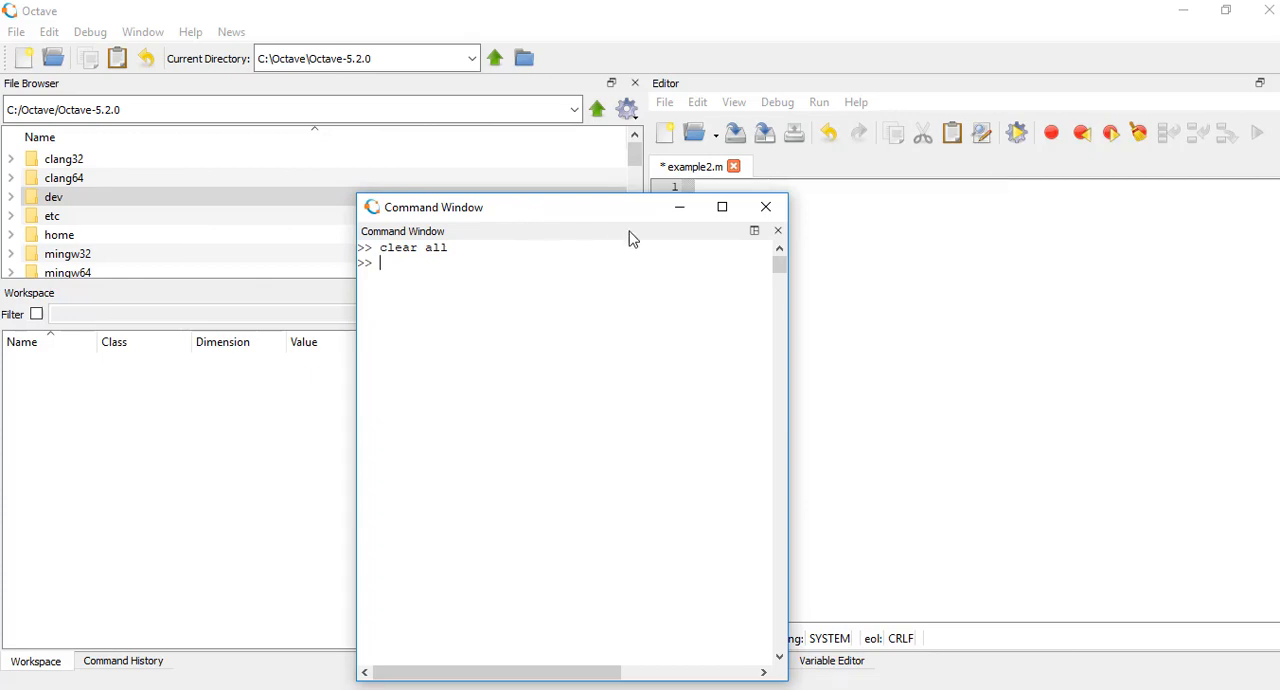
mouse_move(756, 242)
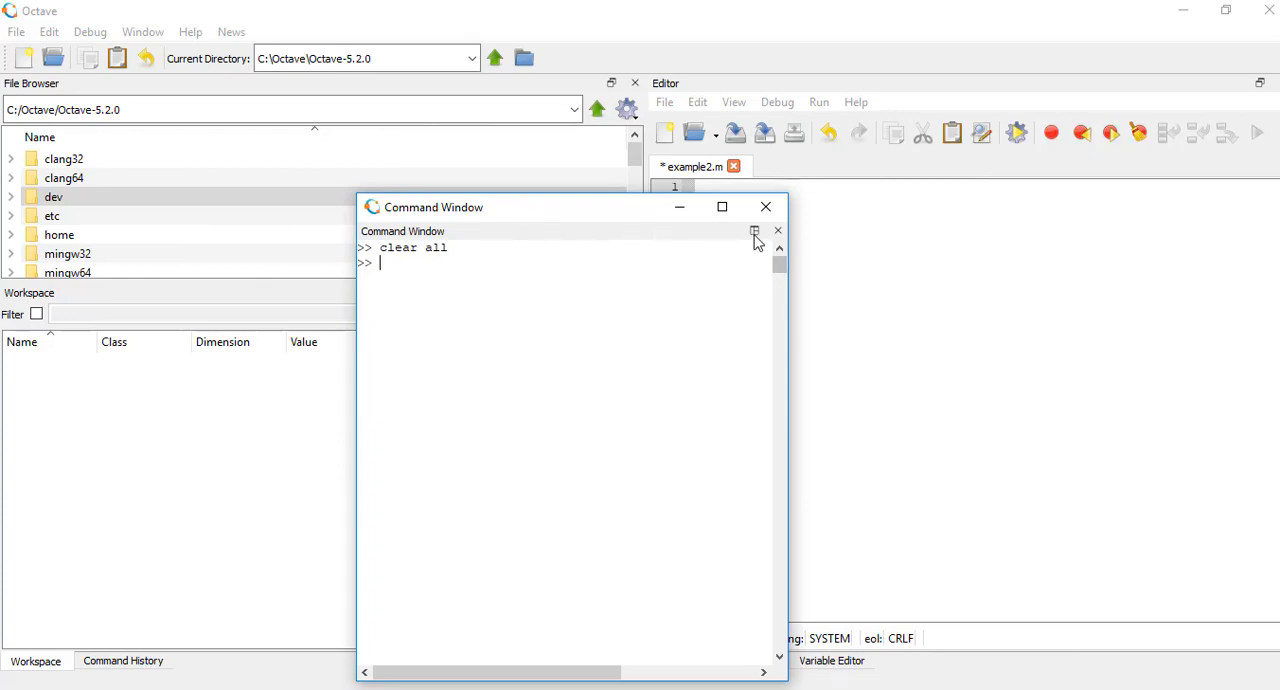
mouse_move(756, 232)
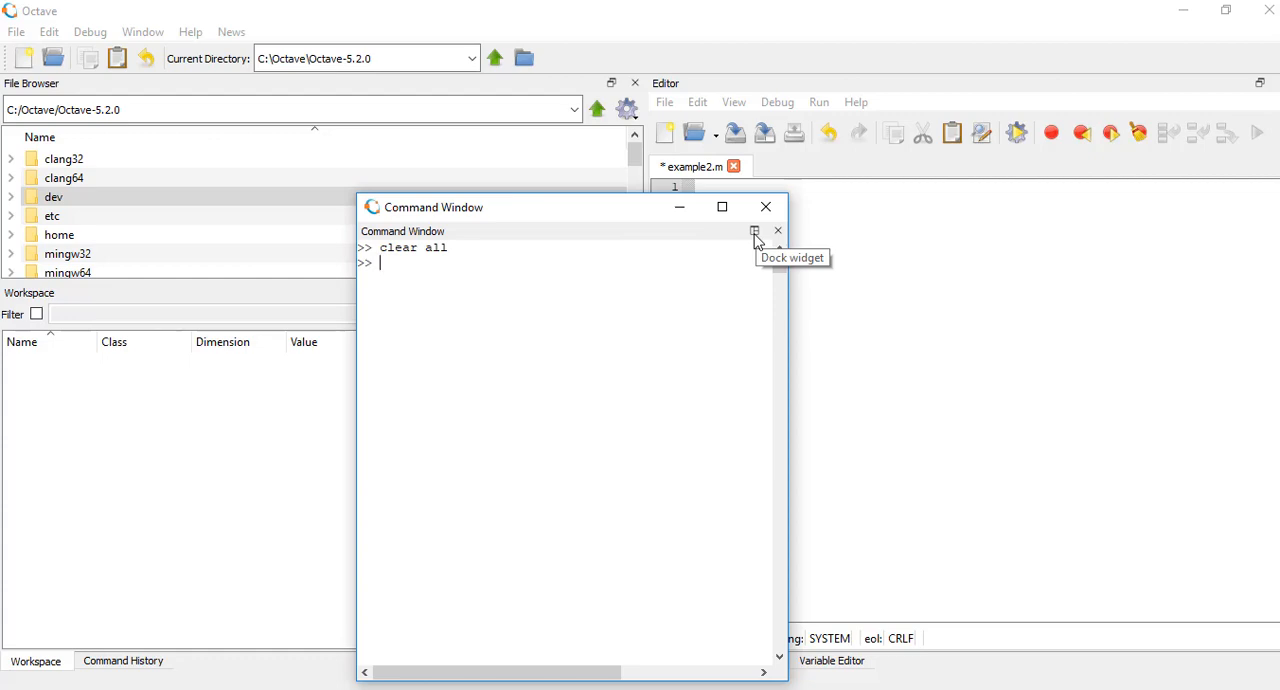
click(754, 232)
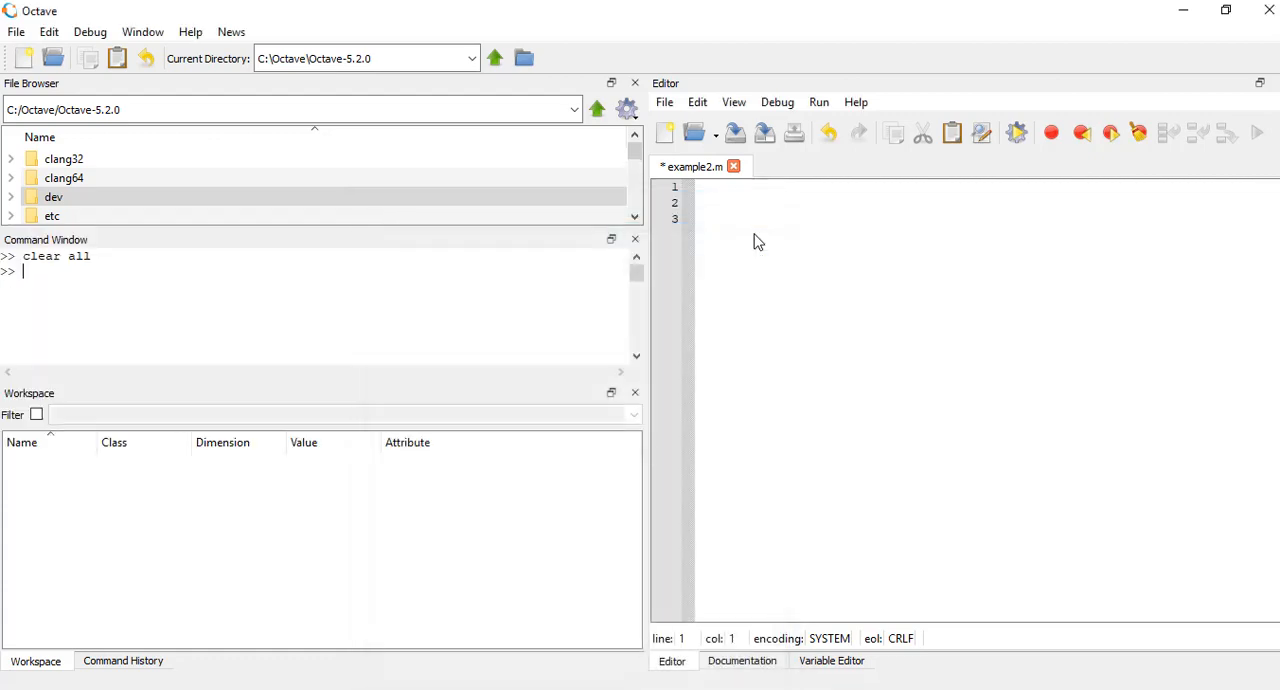
mouse_move(428, 308)
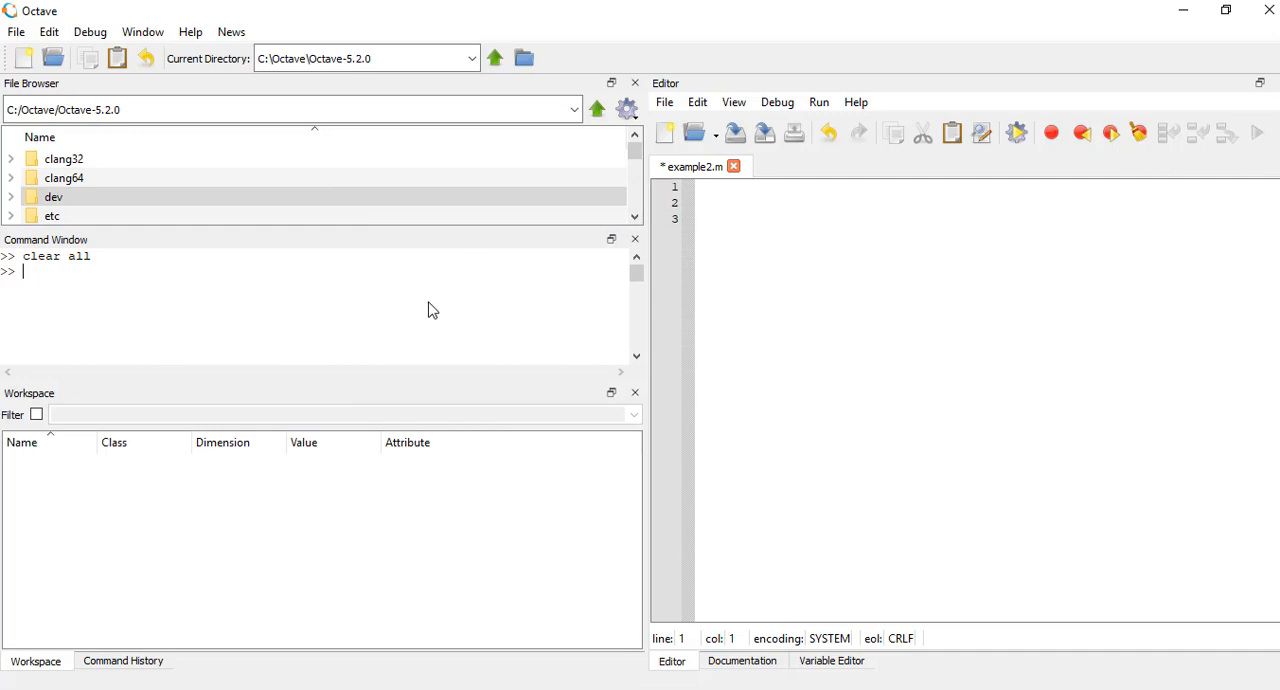
mouse_move(314, 248)
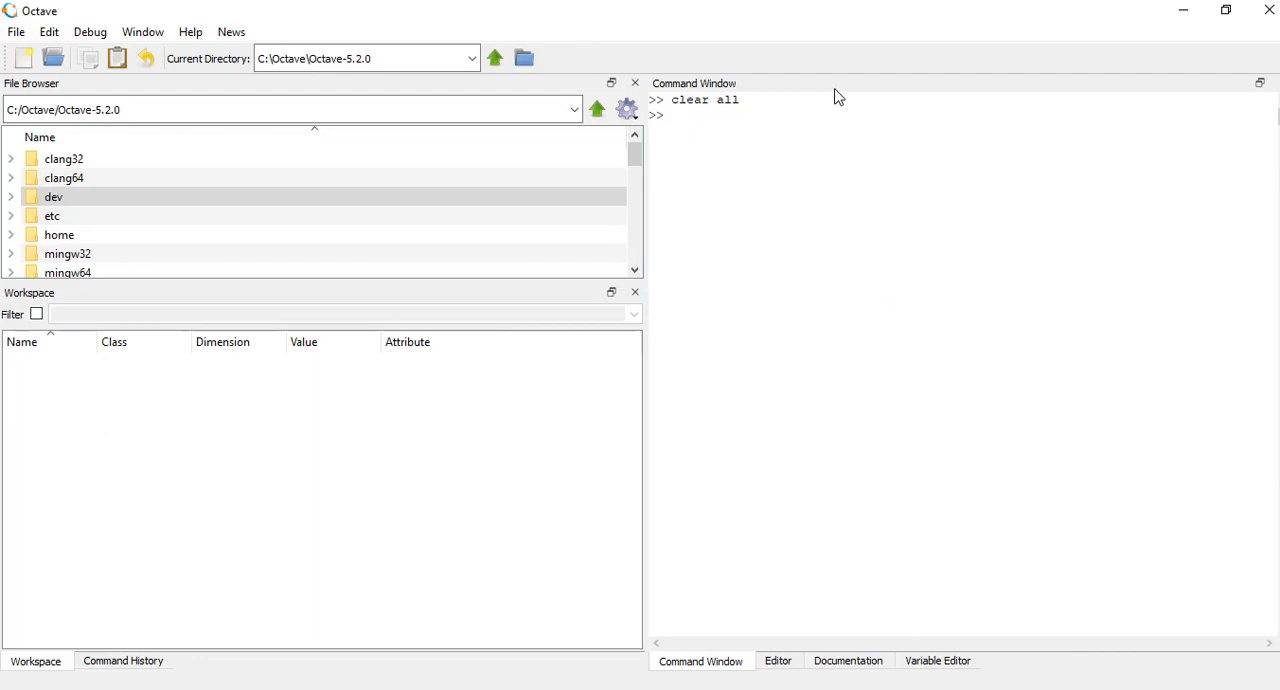
click(778, 660)
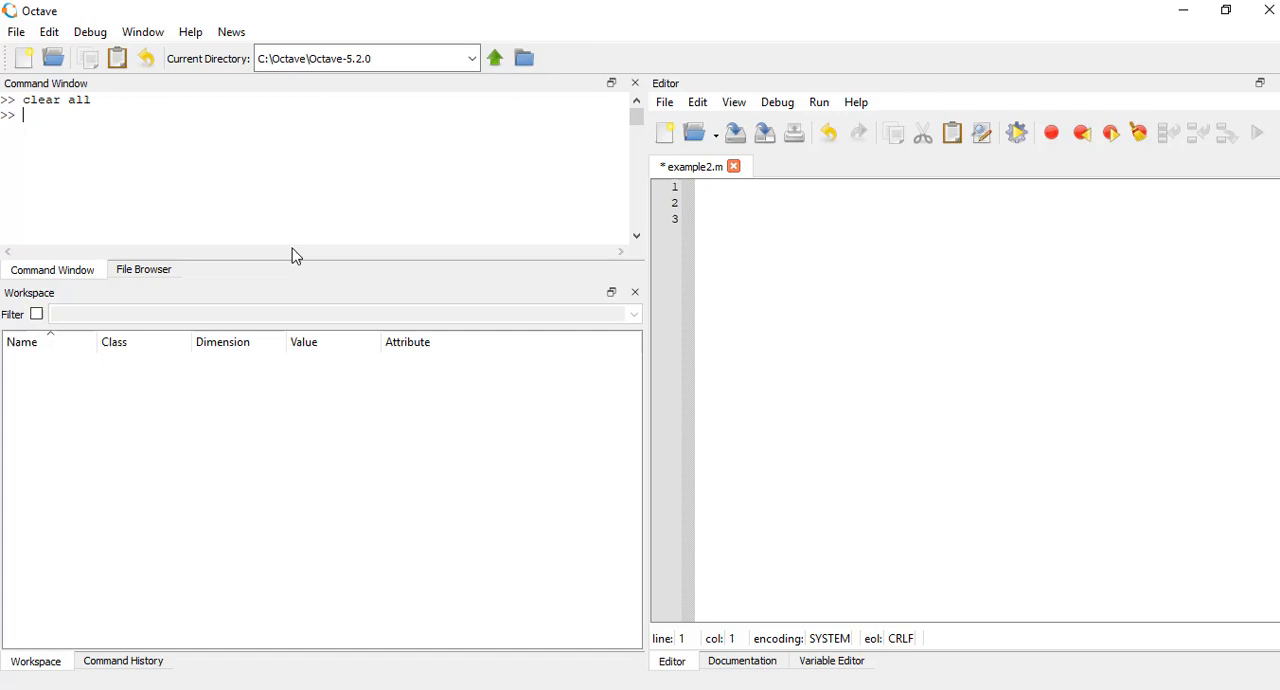
mouse_move(252, 152)
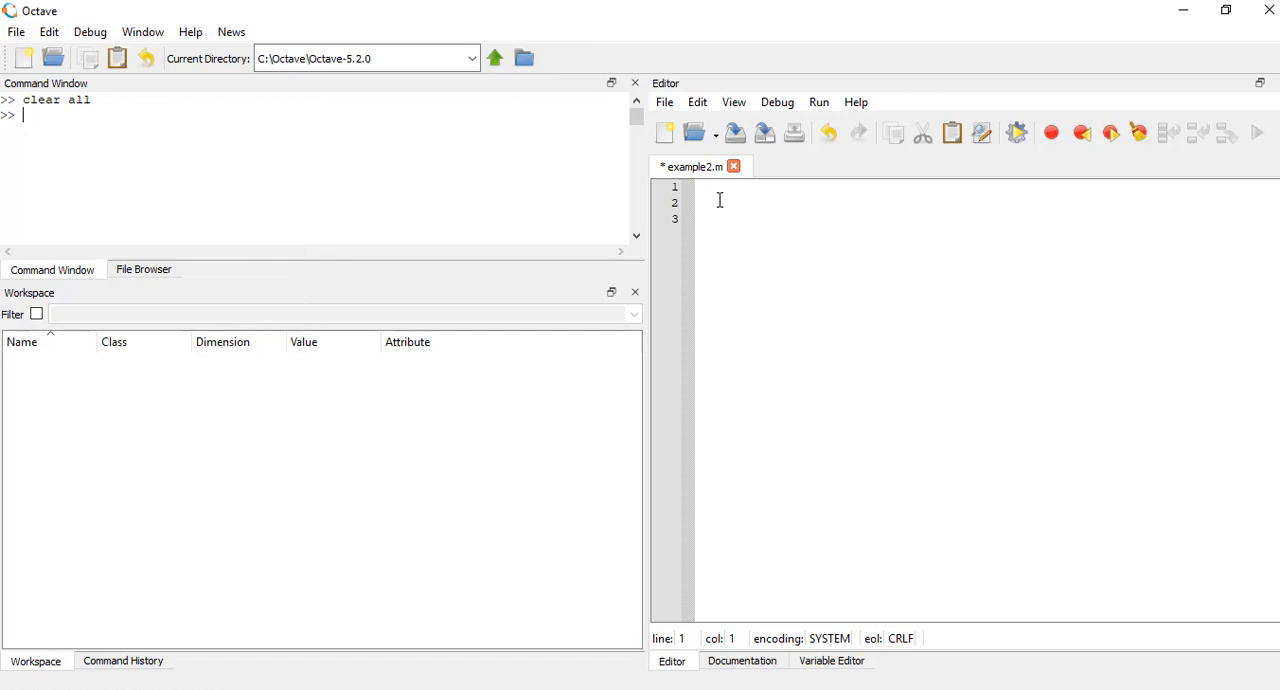
- Write x = 1:0.1:10 and y = randi(10,3,3) in the example2.m script
click(832, 660)
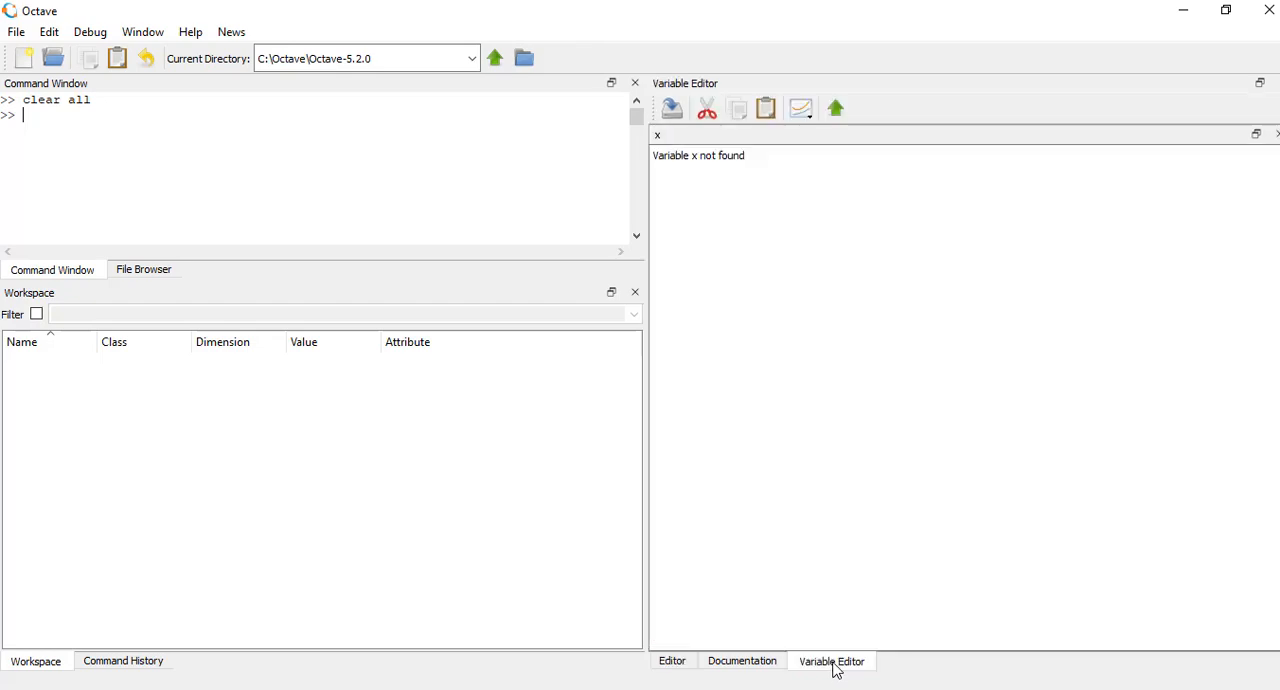
click(672, 660)
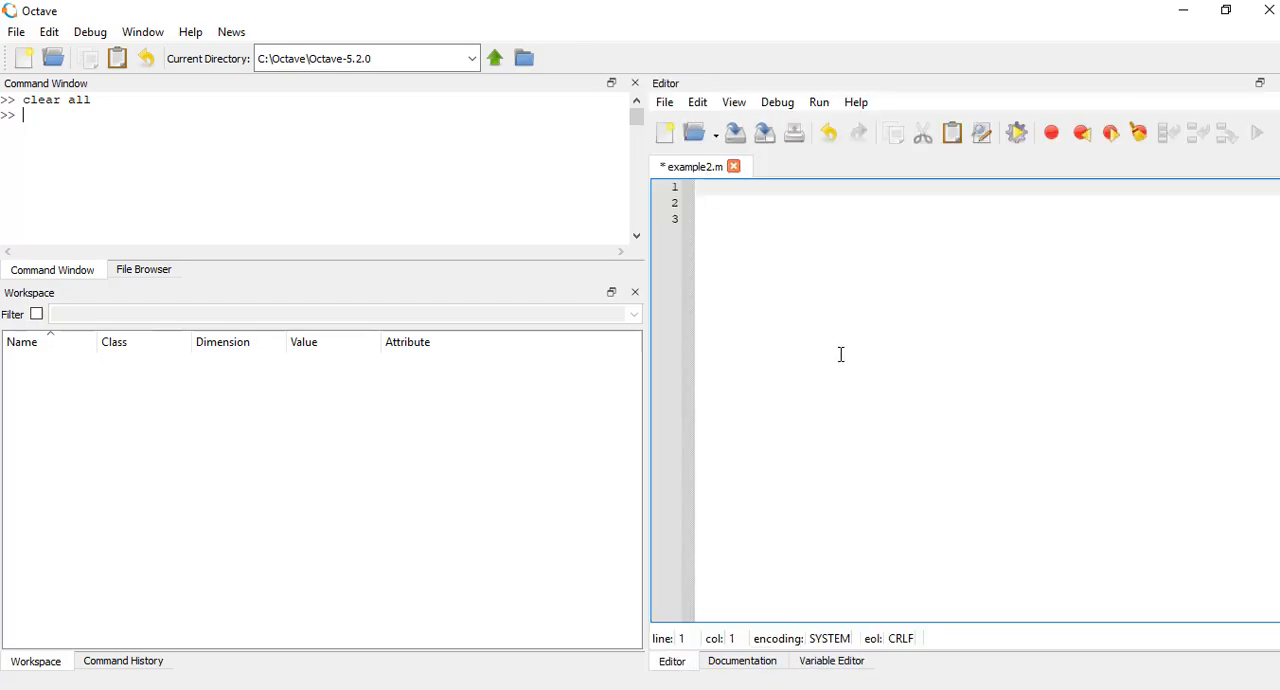
text(x)
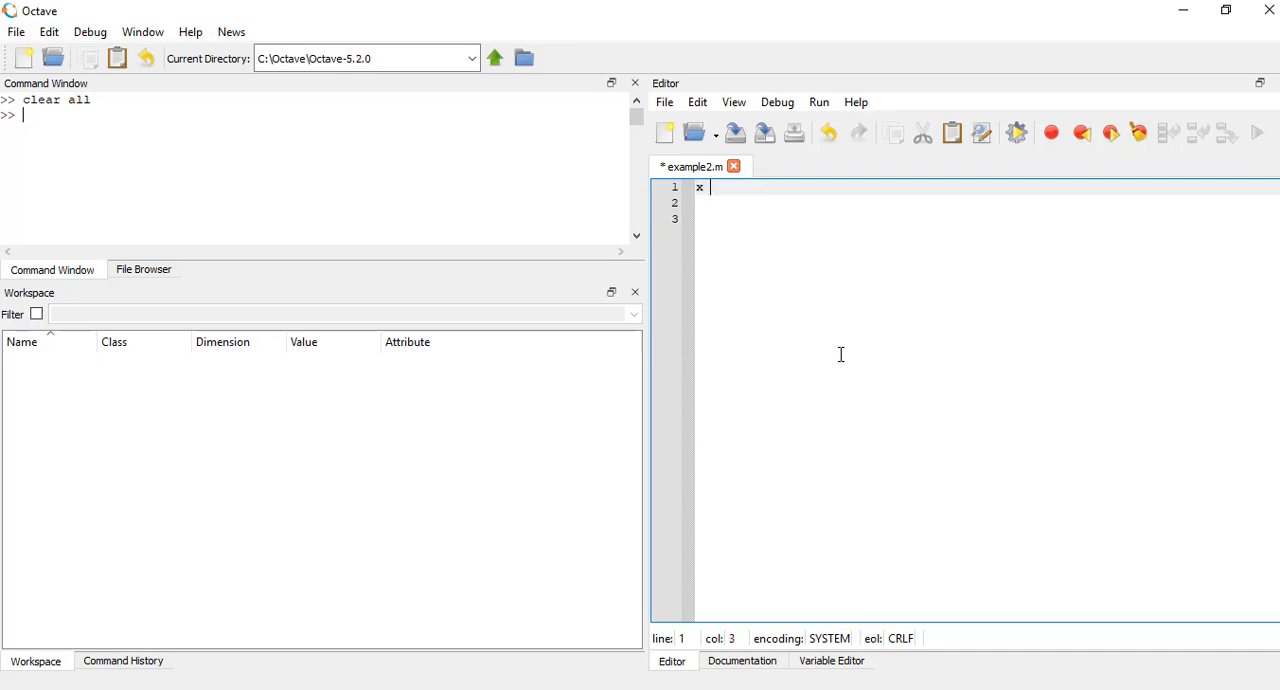
text(= 1:0.1)
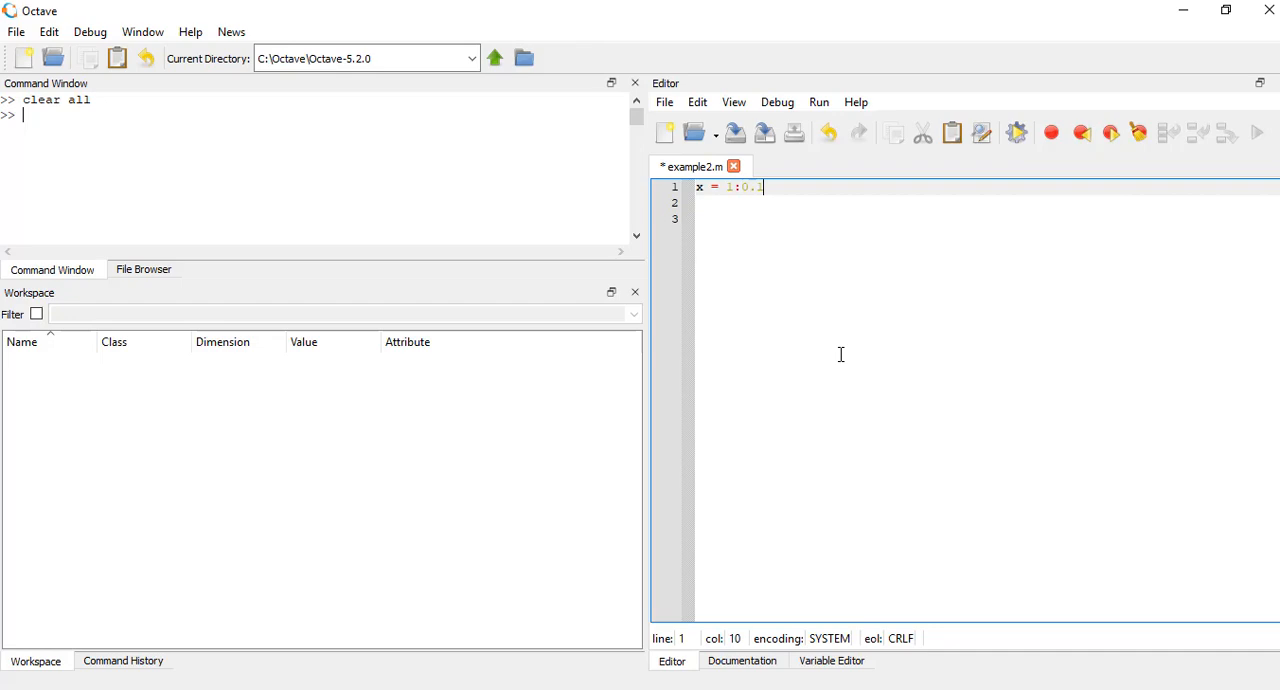
text(:10)
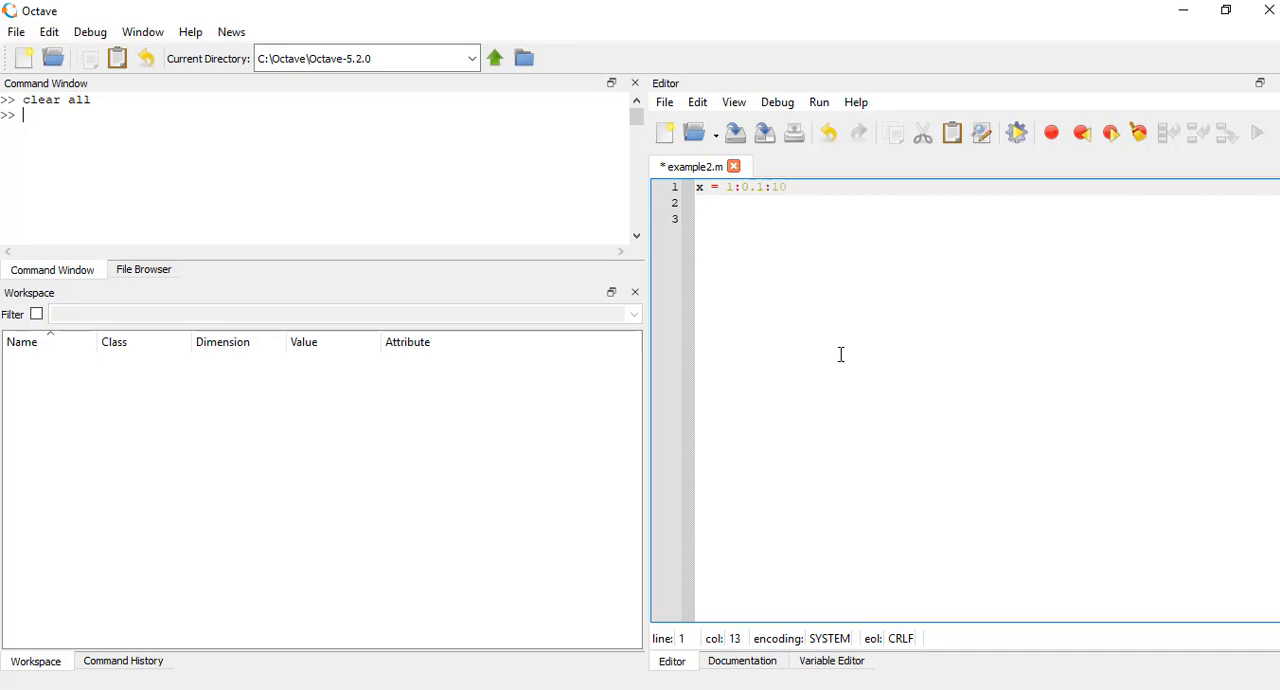
key(Return)
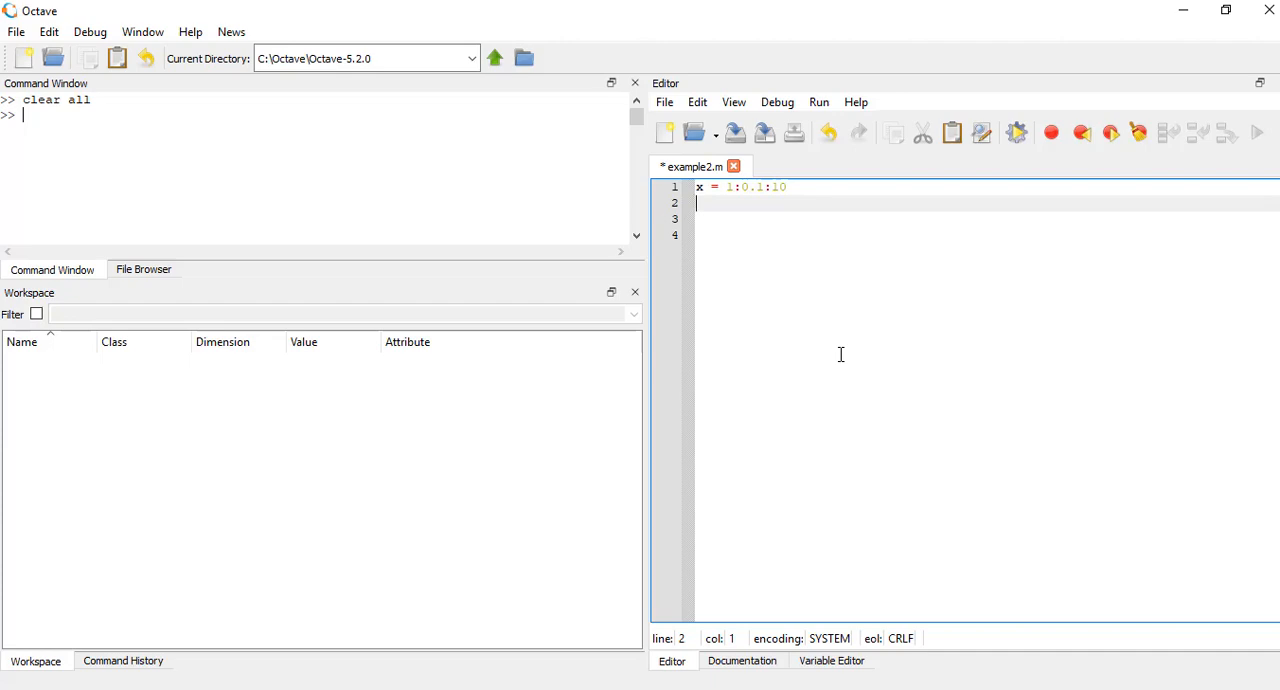
text(y =)
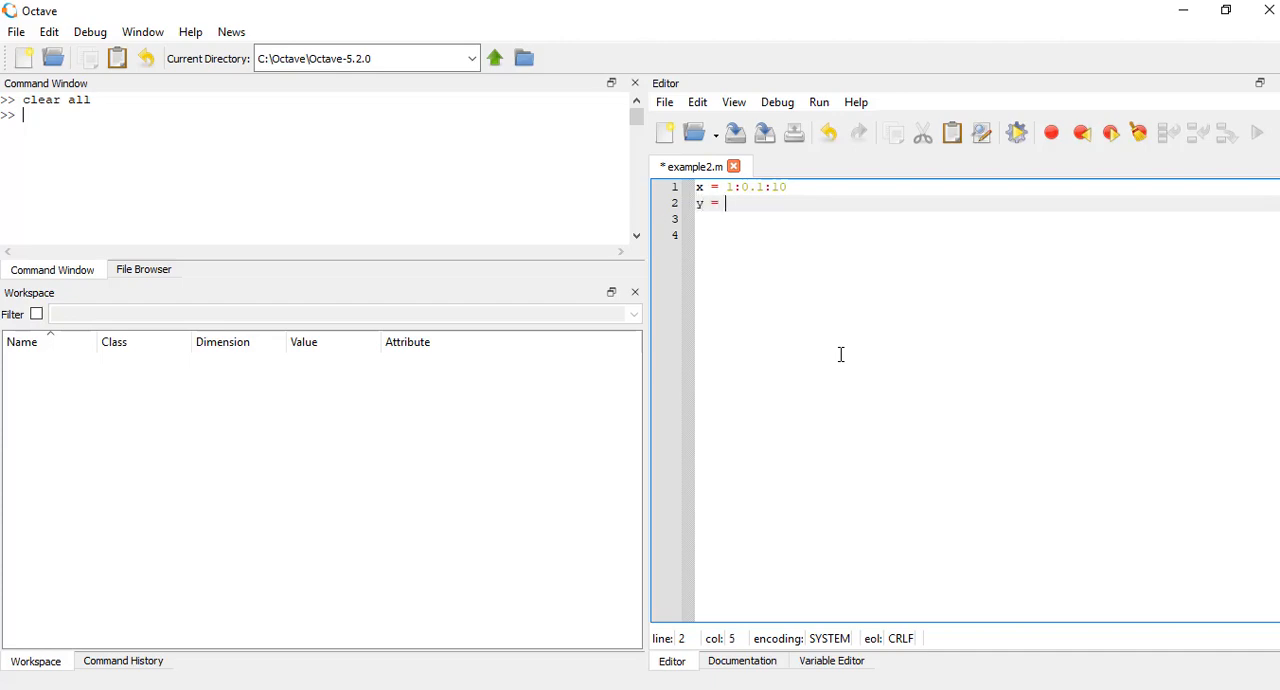
text(randi(10)
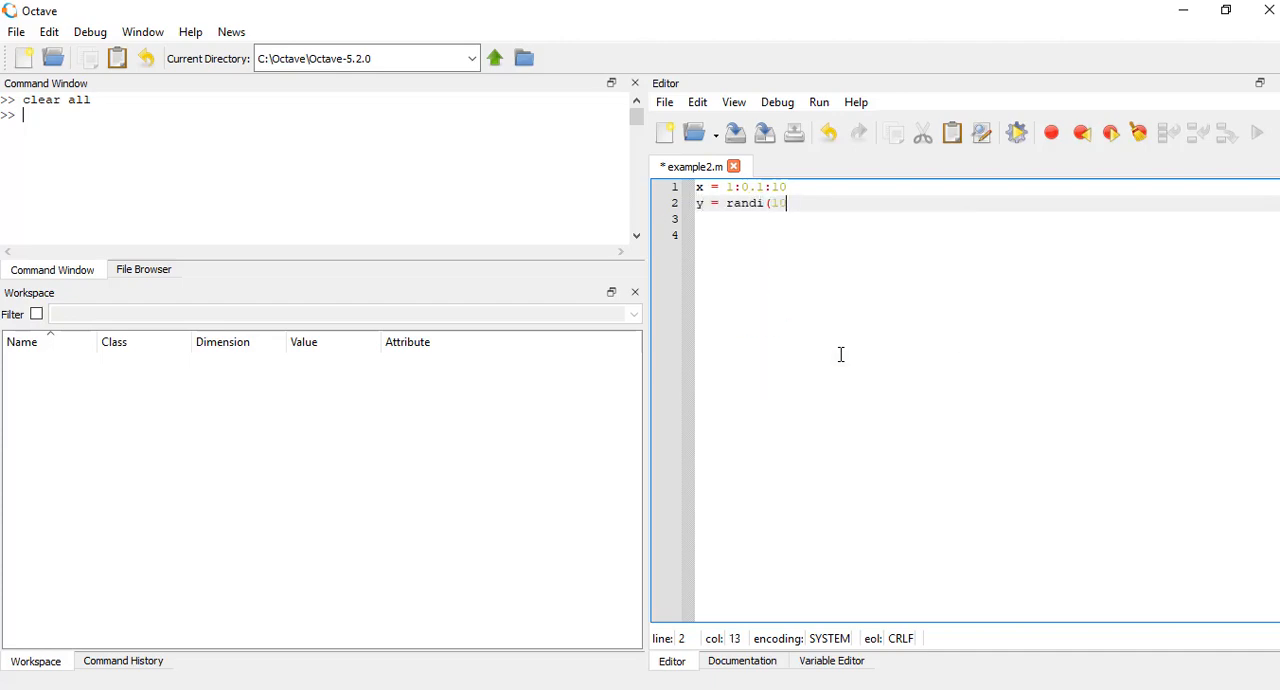
text(,3,3))
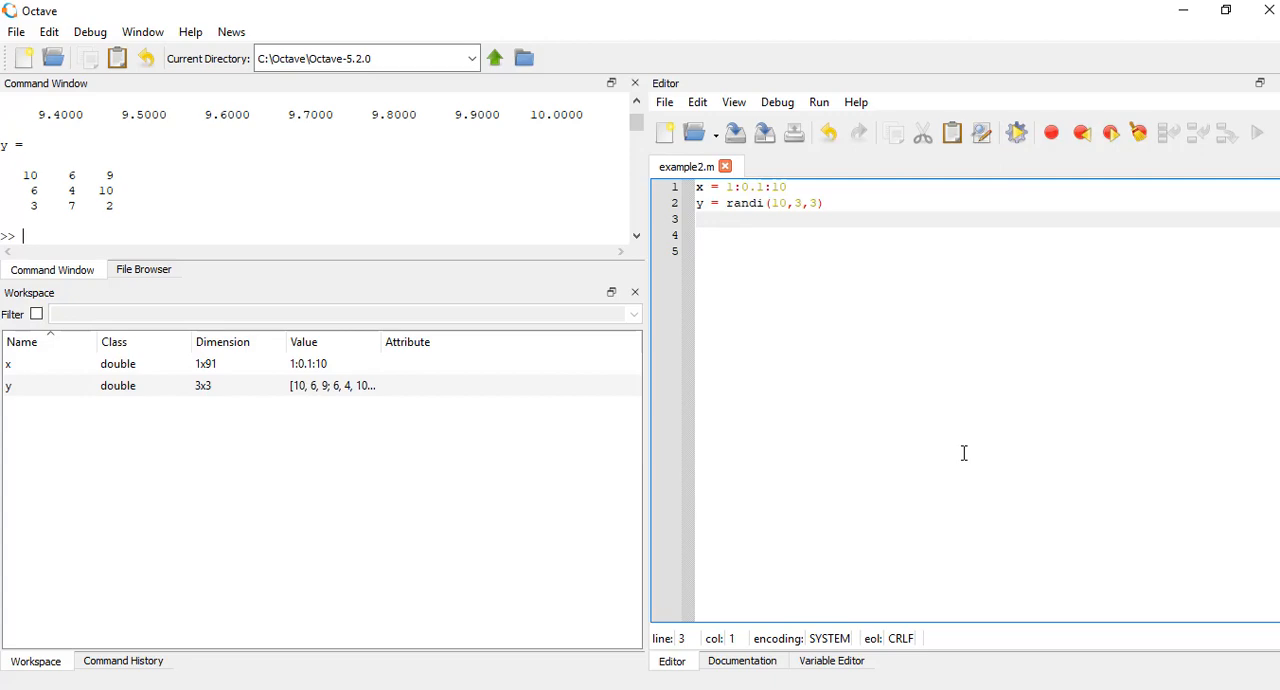
mouse_move(156, 384)
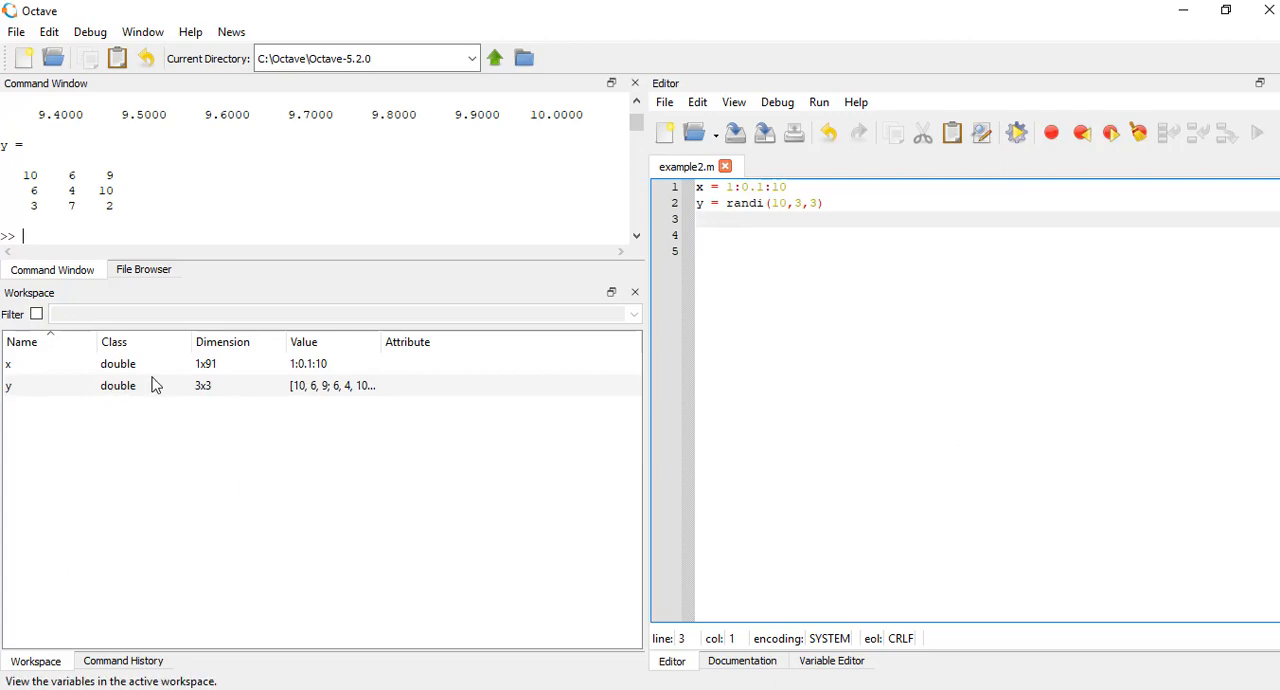
click(756, 188)
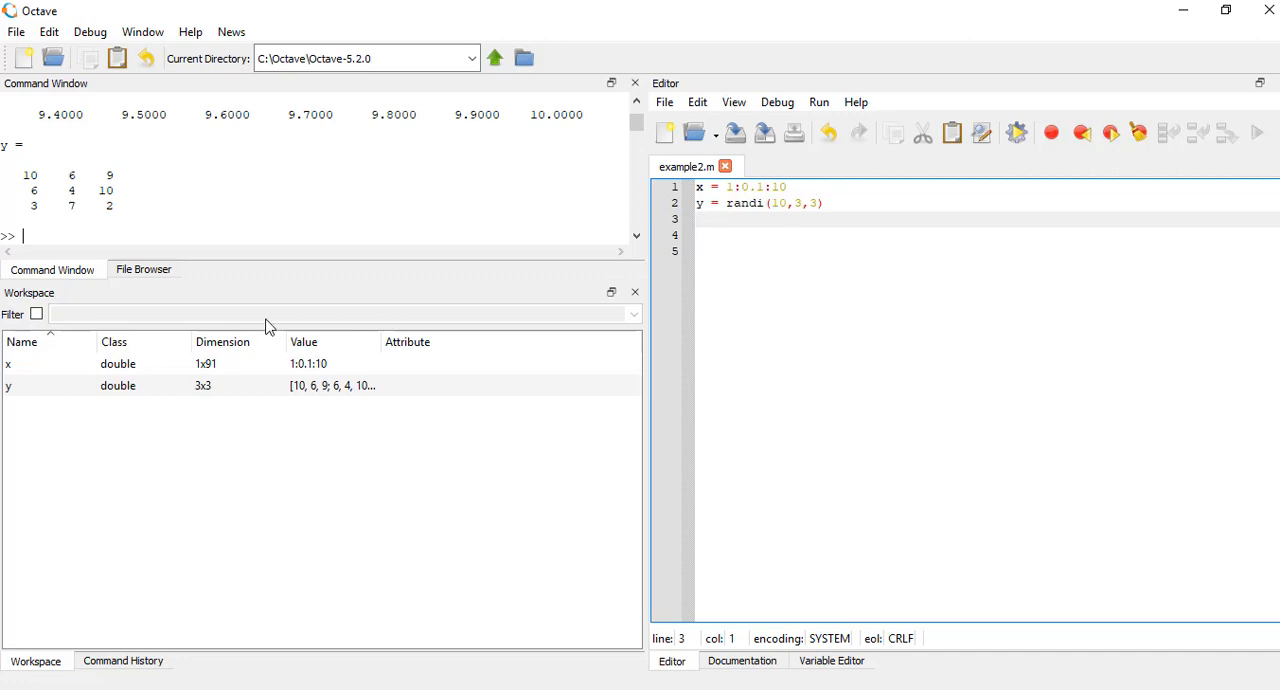
mouse_move(98, 372)
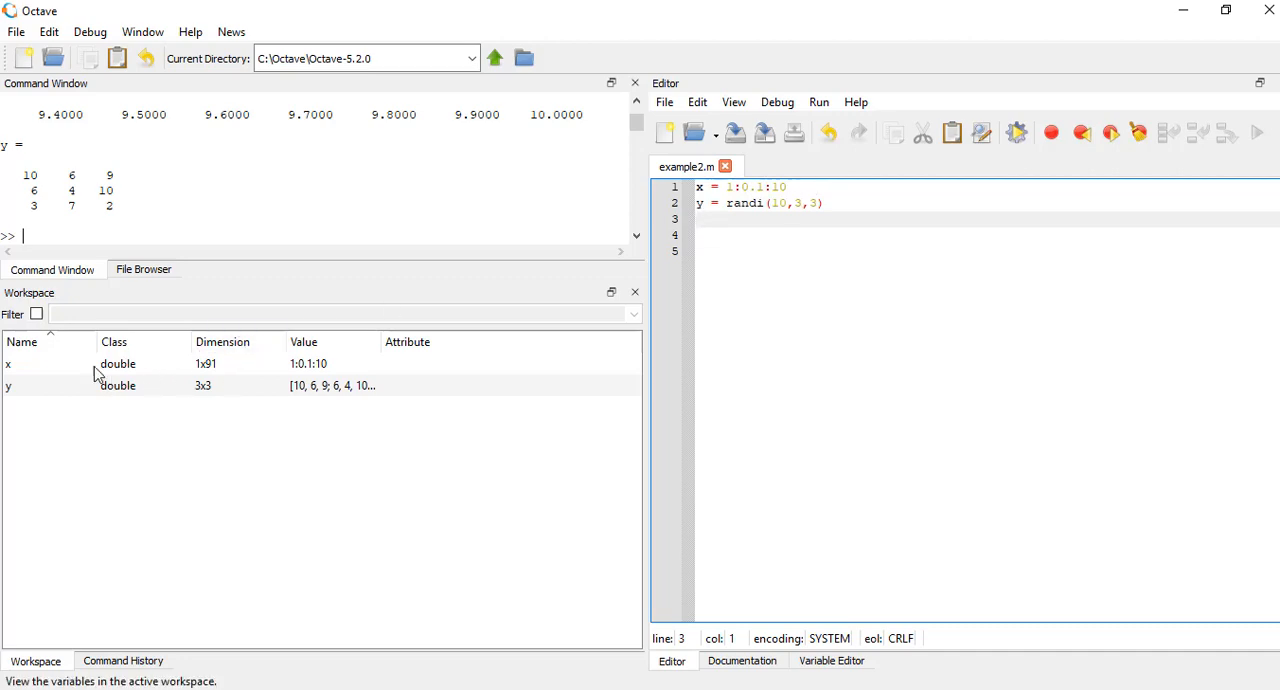
- Open x in the Variable Editor and change its third element from 1.2 to 3
right_click(8, 364)
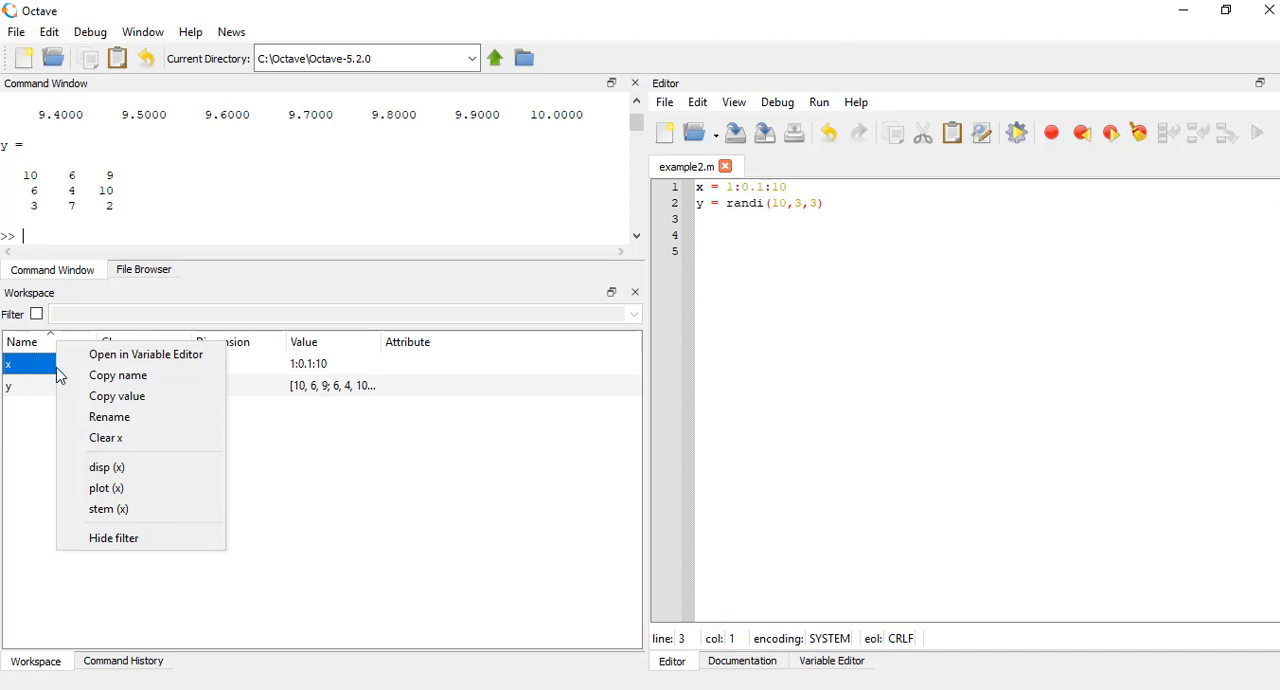
mouse_move(144, 354)
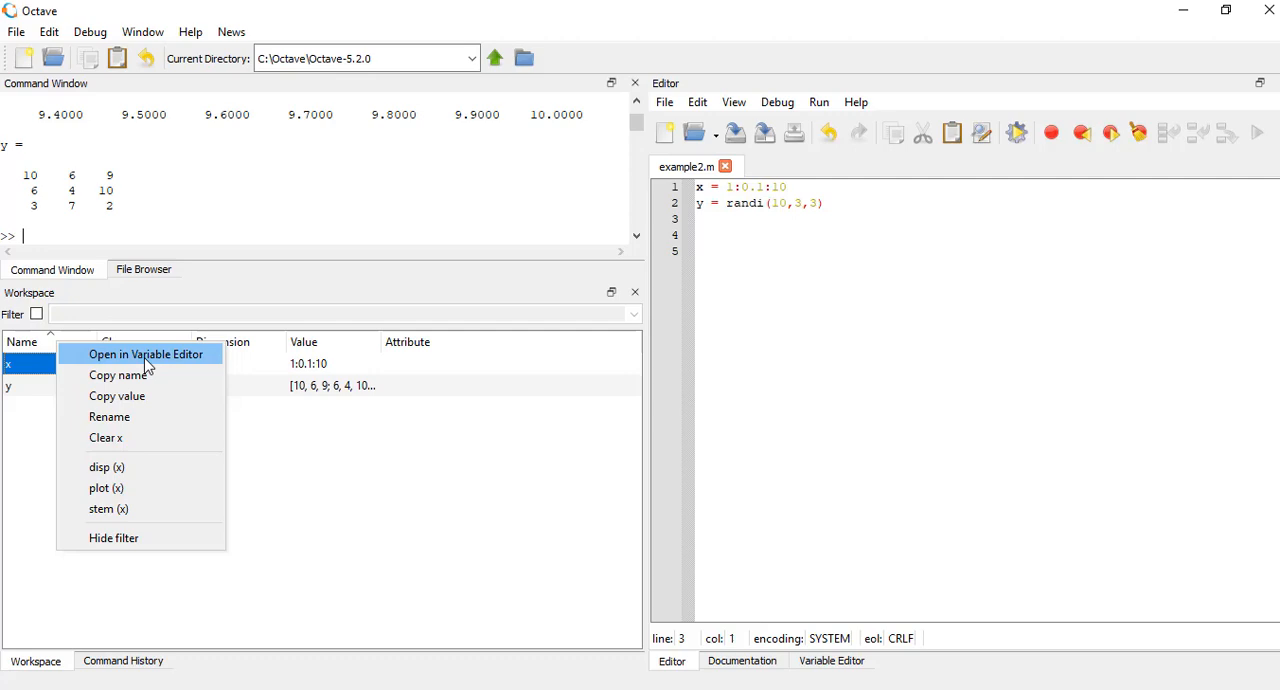
click(144, 354)
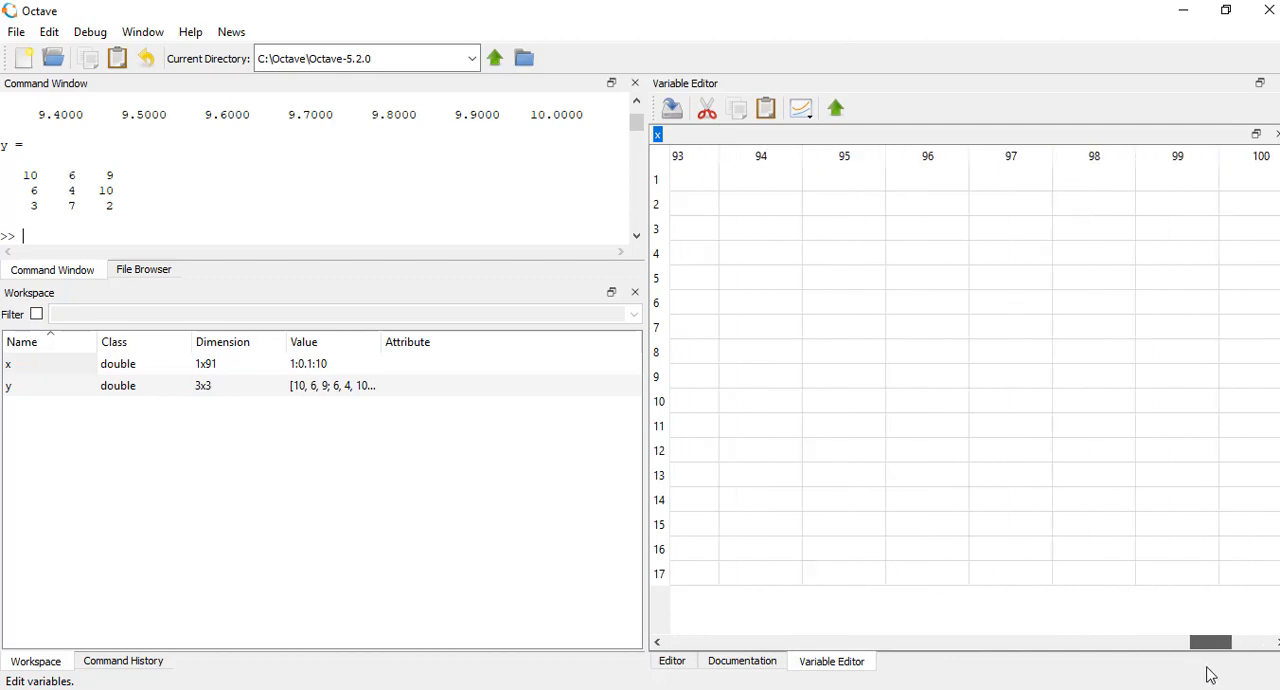
scroll(left, 3)
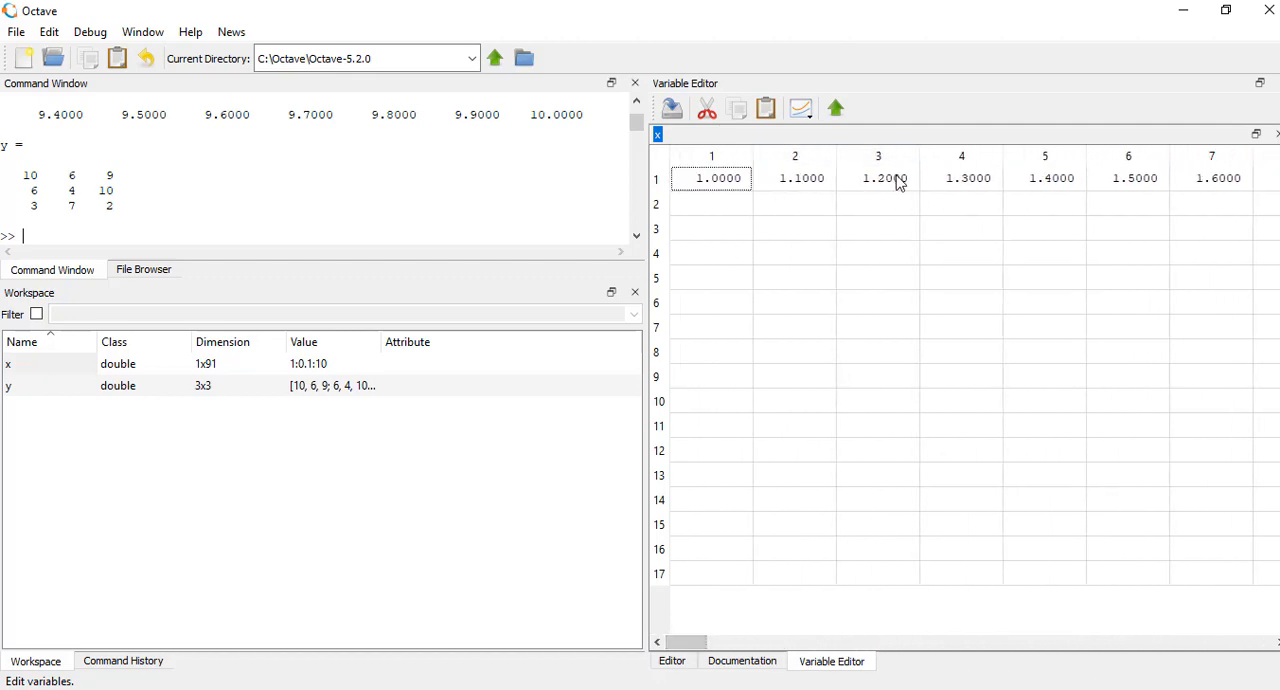
click(878, 178)
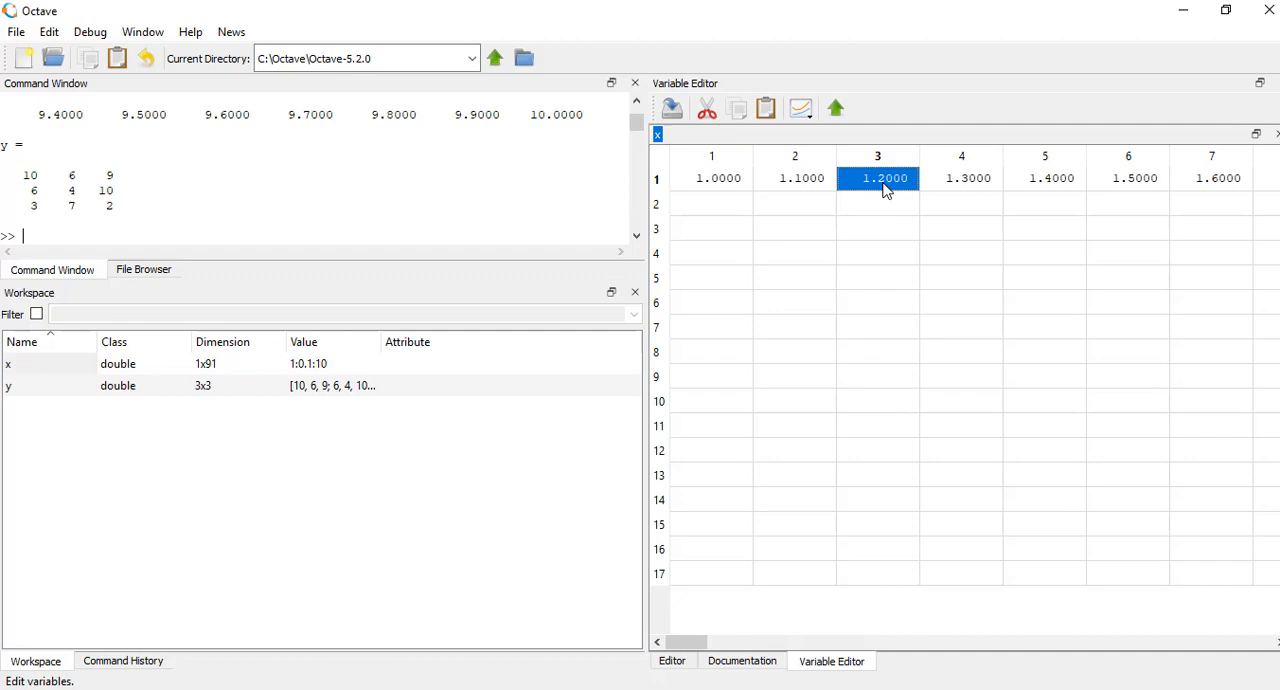
text(3)
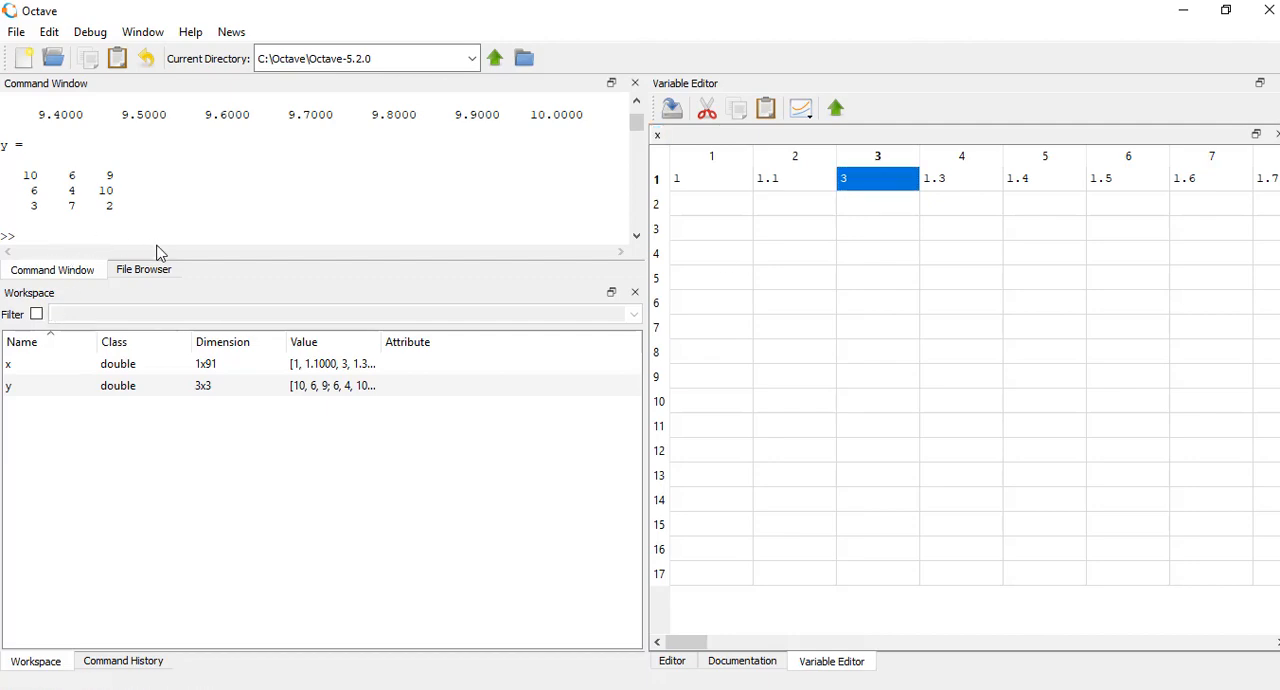
- Query x(3) in the Command Window, returning ans = 3
text(x(3))
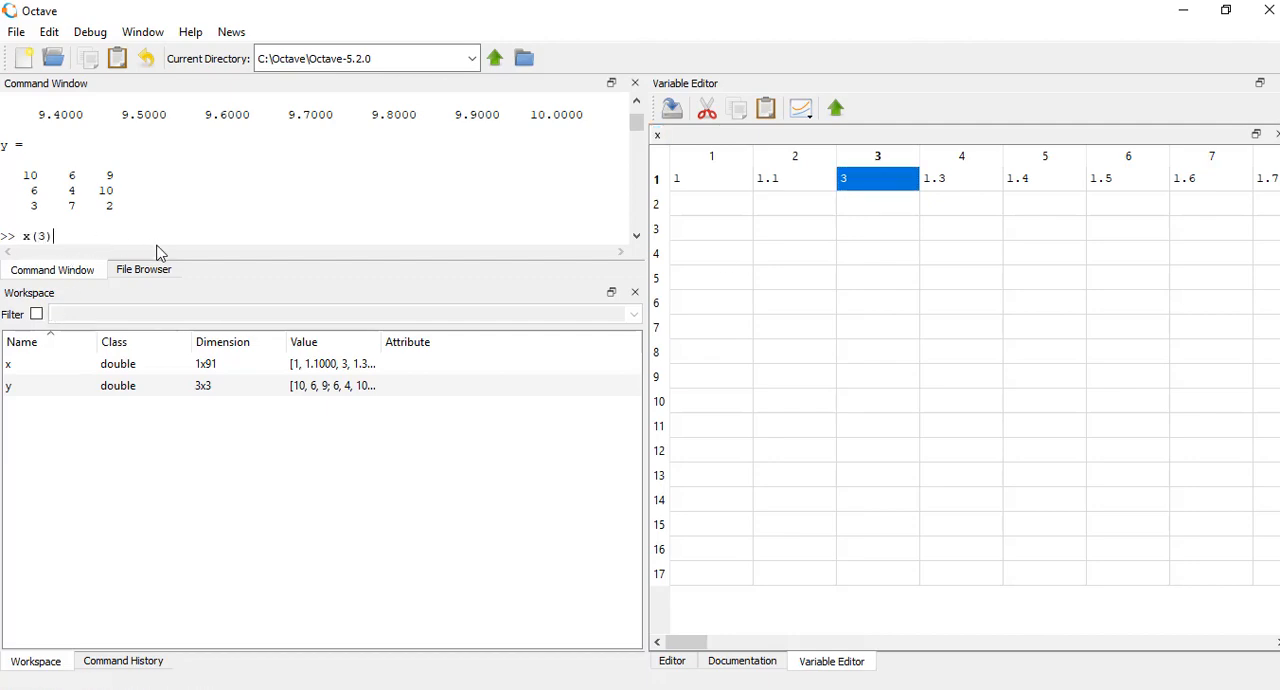
key(Return)
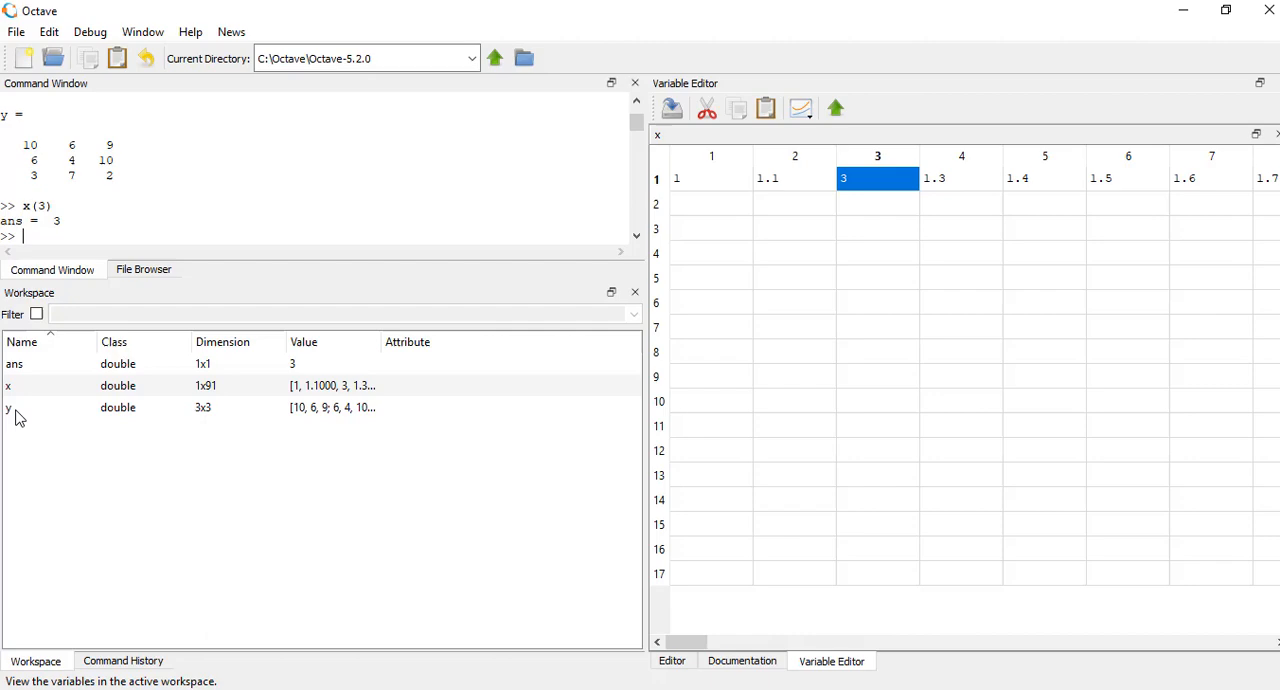
- Open the 3x3 matrix y in the Variable Editor beside x, resize the views, then return to example2.m
right_click(8, 408)
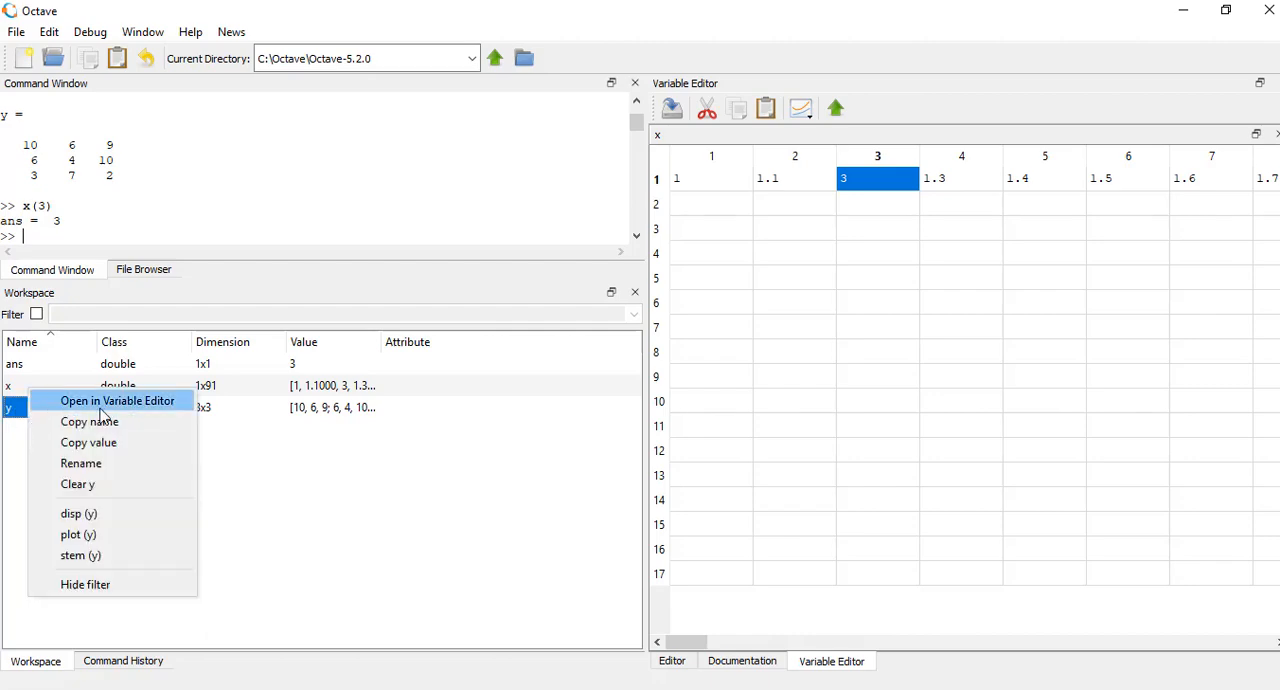
click(116, 400)
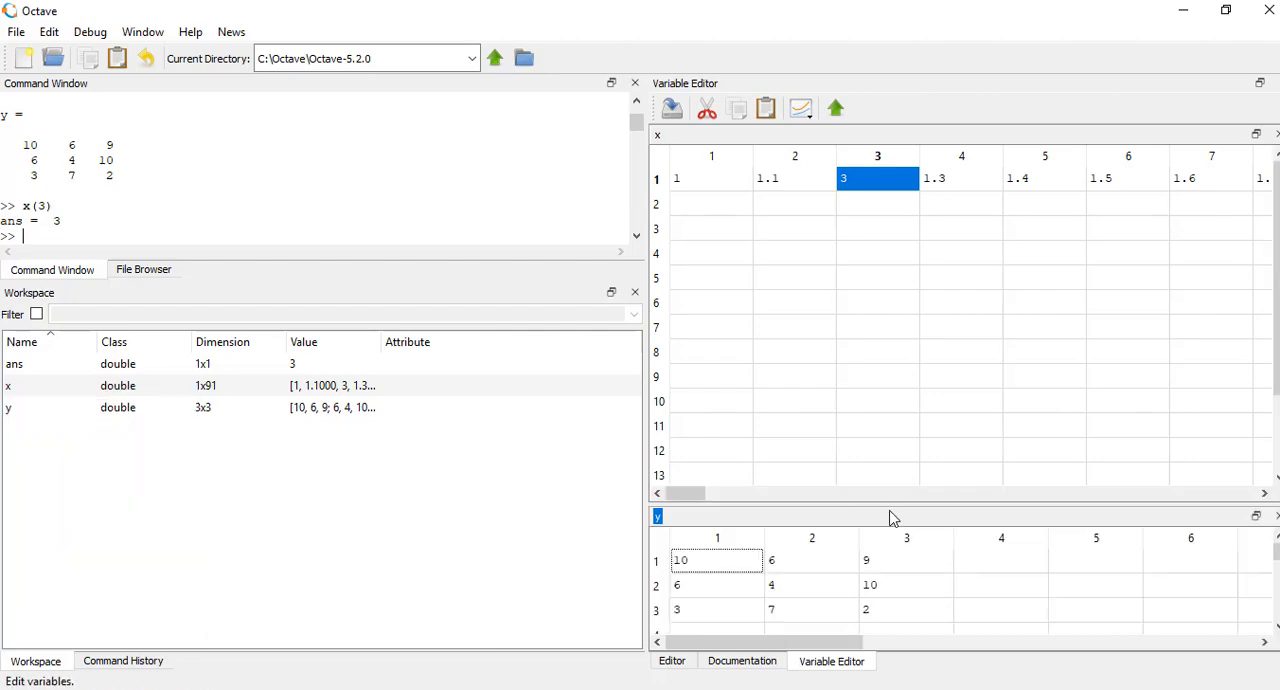
drag(910, 518, 910, 332)
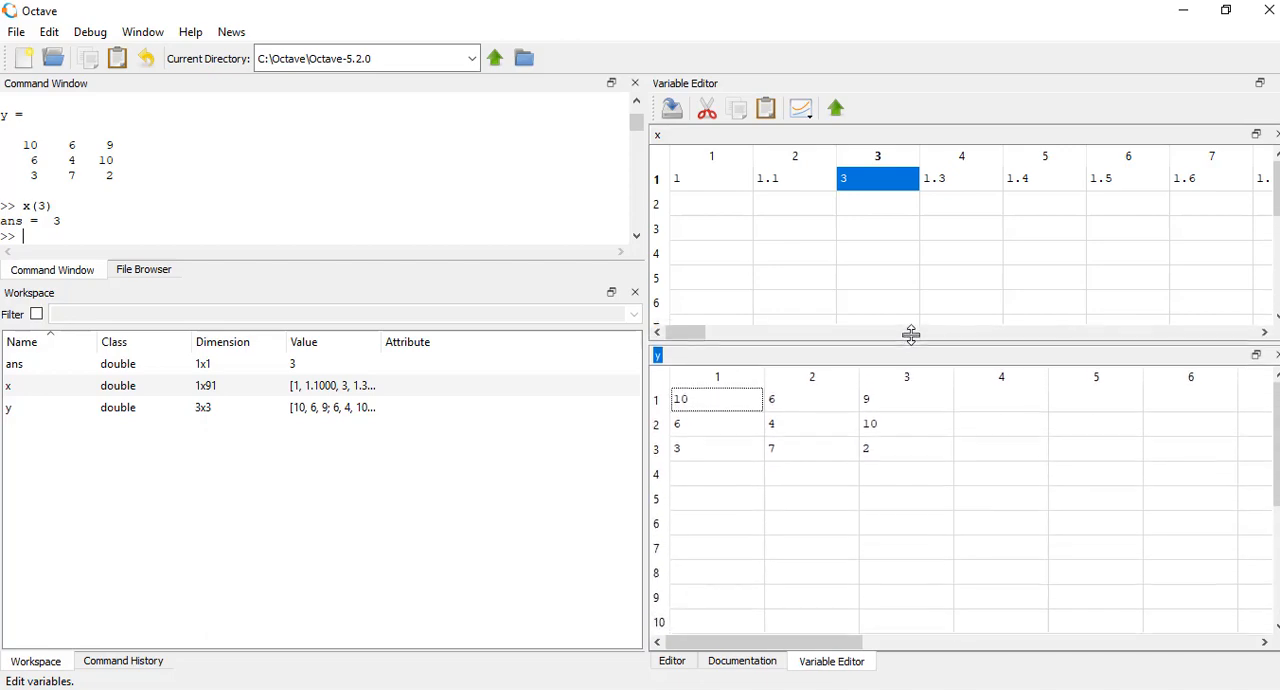
drag(910, 332, 910, 322)
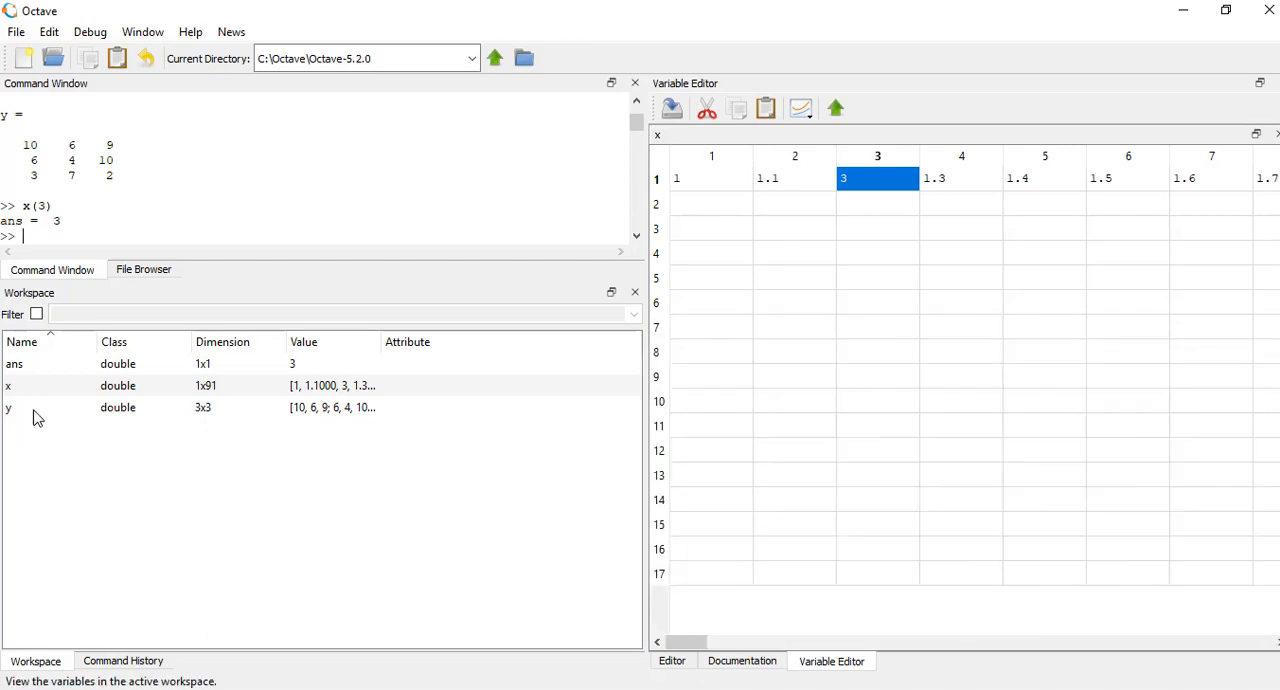
double_click(8, 408)
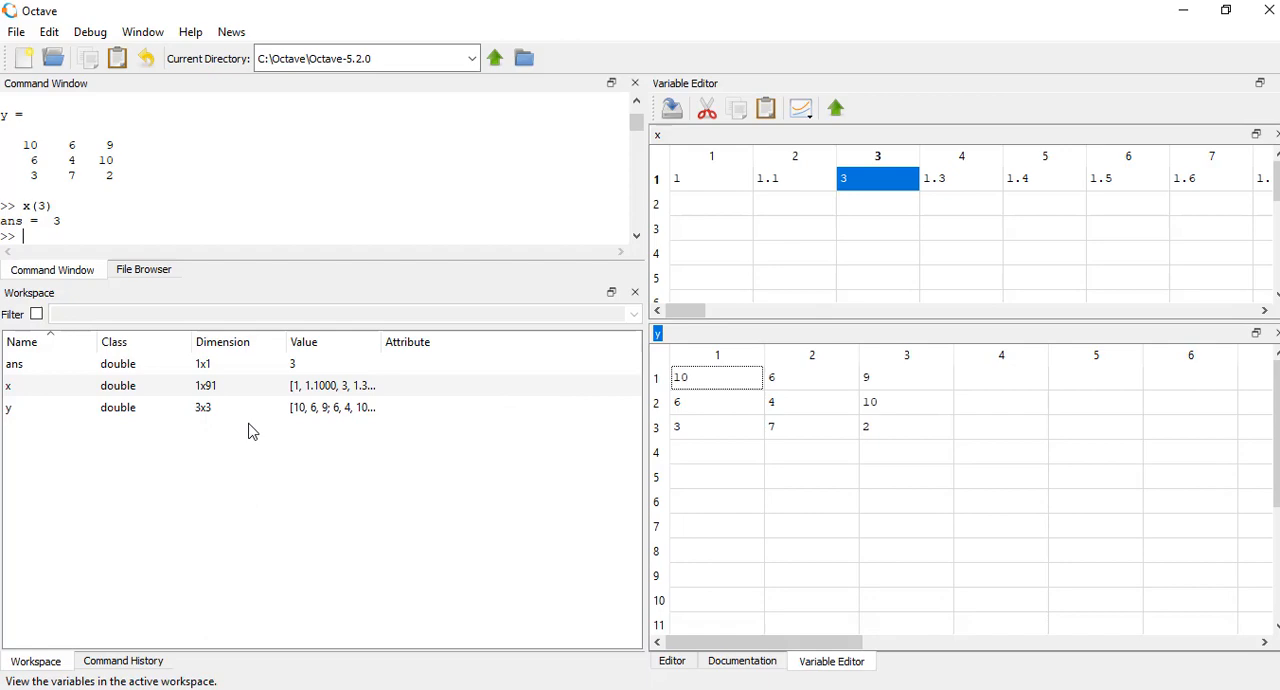
click(672, 660)
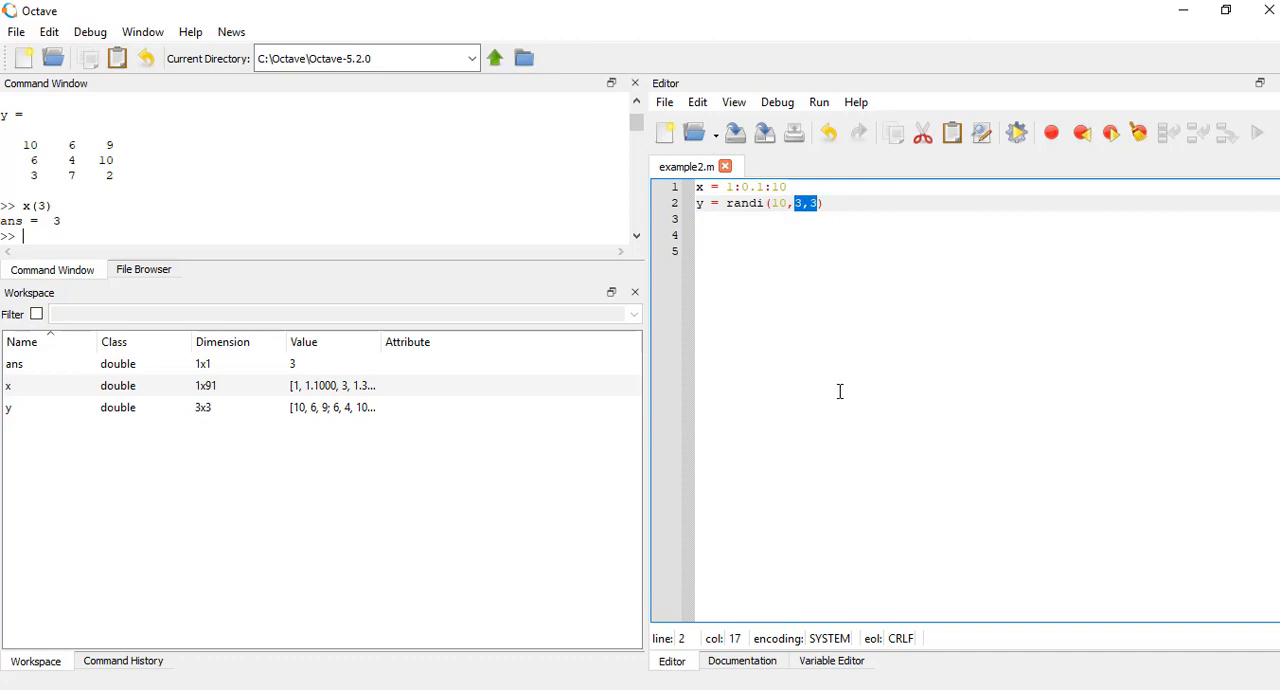
- In the Variable Editor change y(2,2) from 4 to 0
click(832, 660)
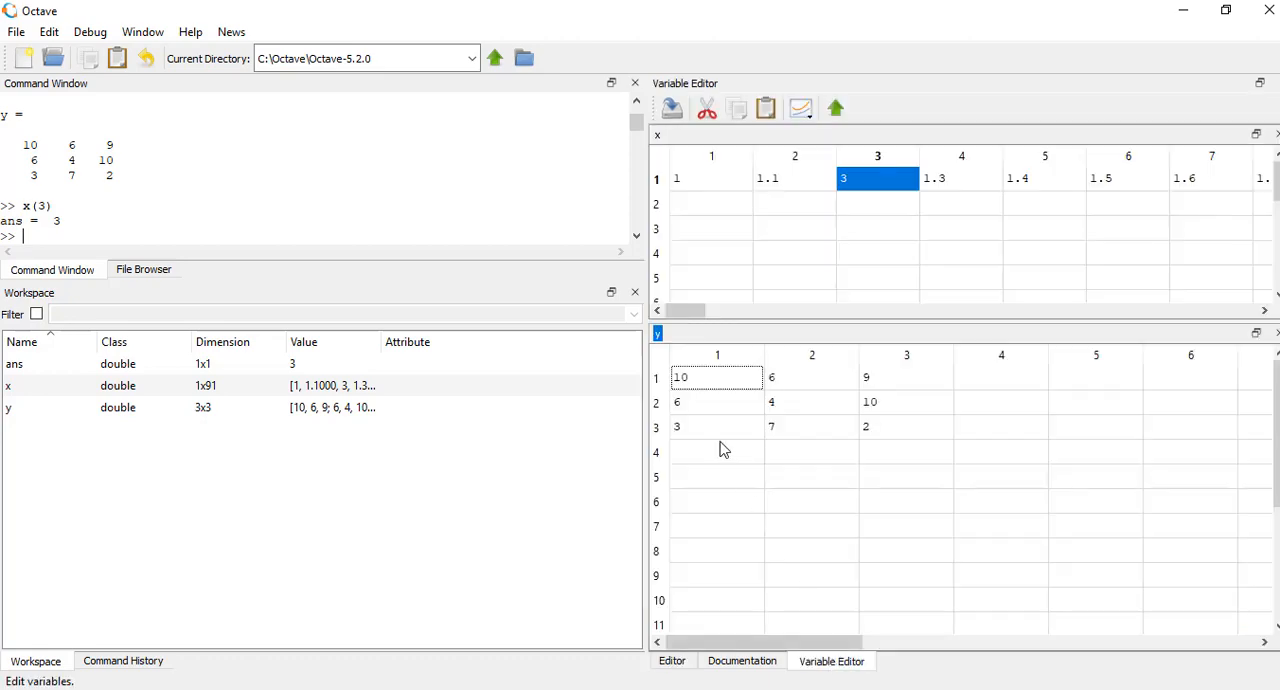
click(812, 376)
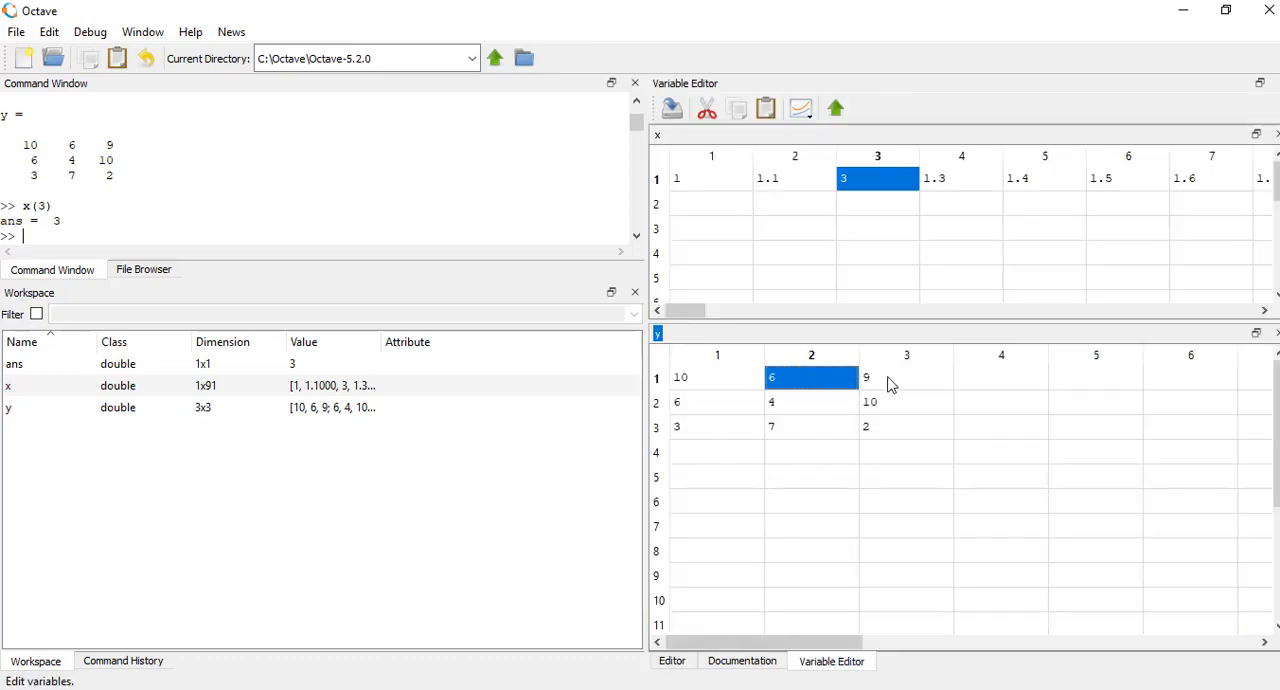
click(904, 426)
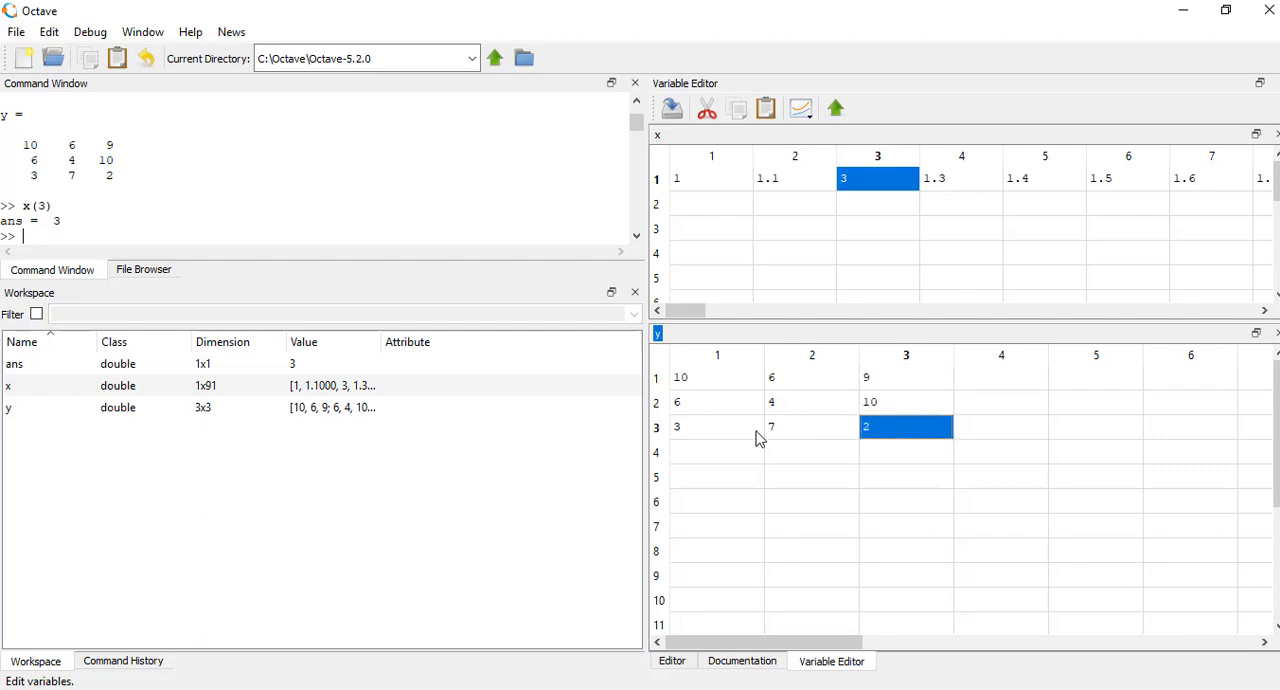
mouse_move(796, 412)
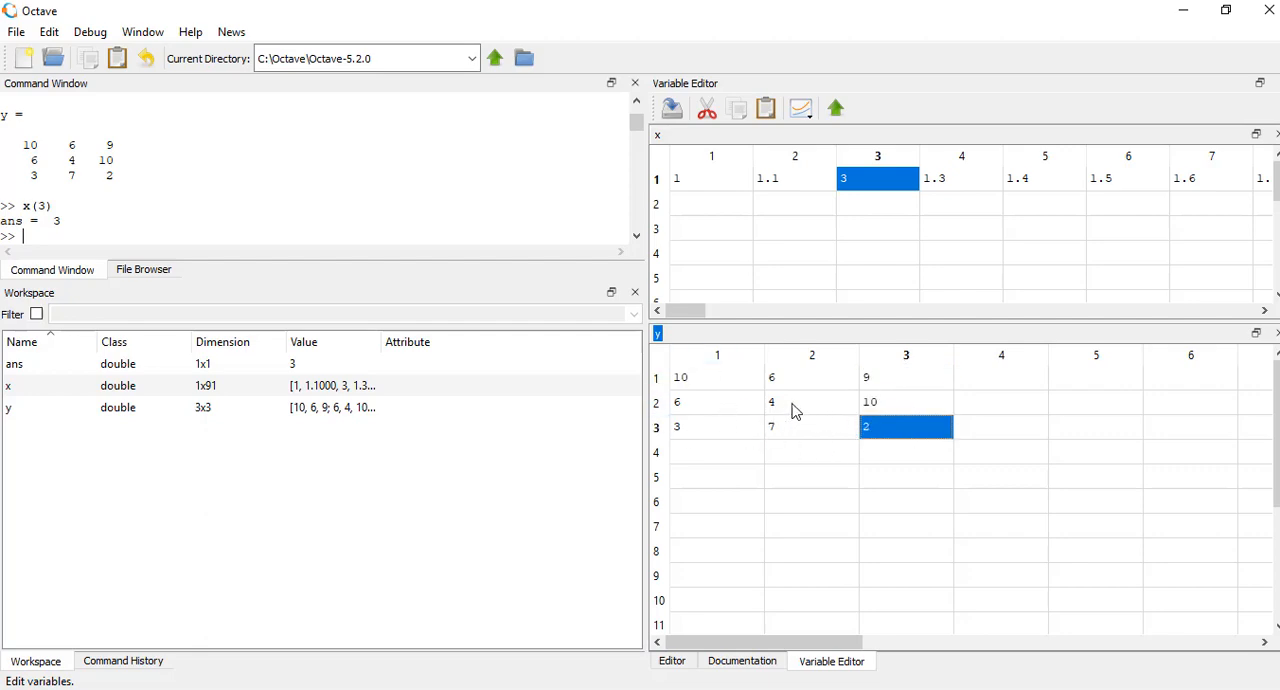
click(812, 402)
text(0)
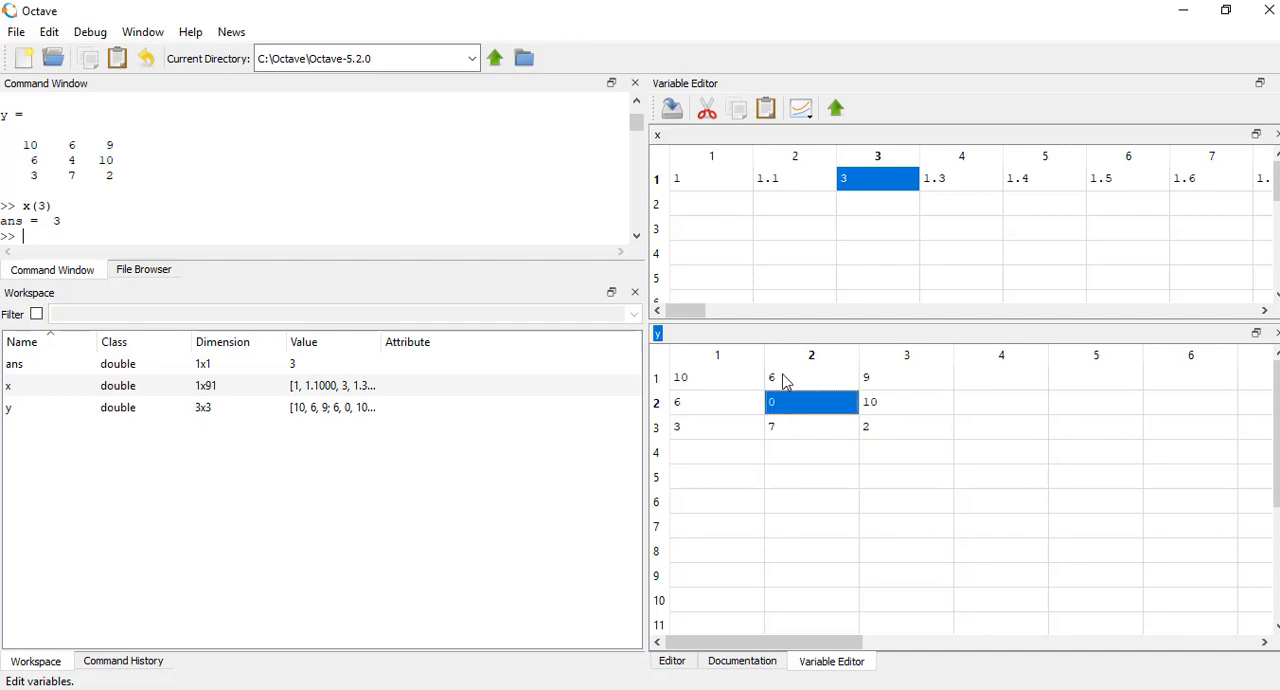
click(716, 402)
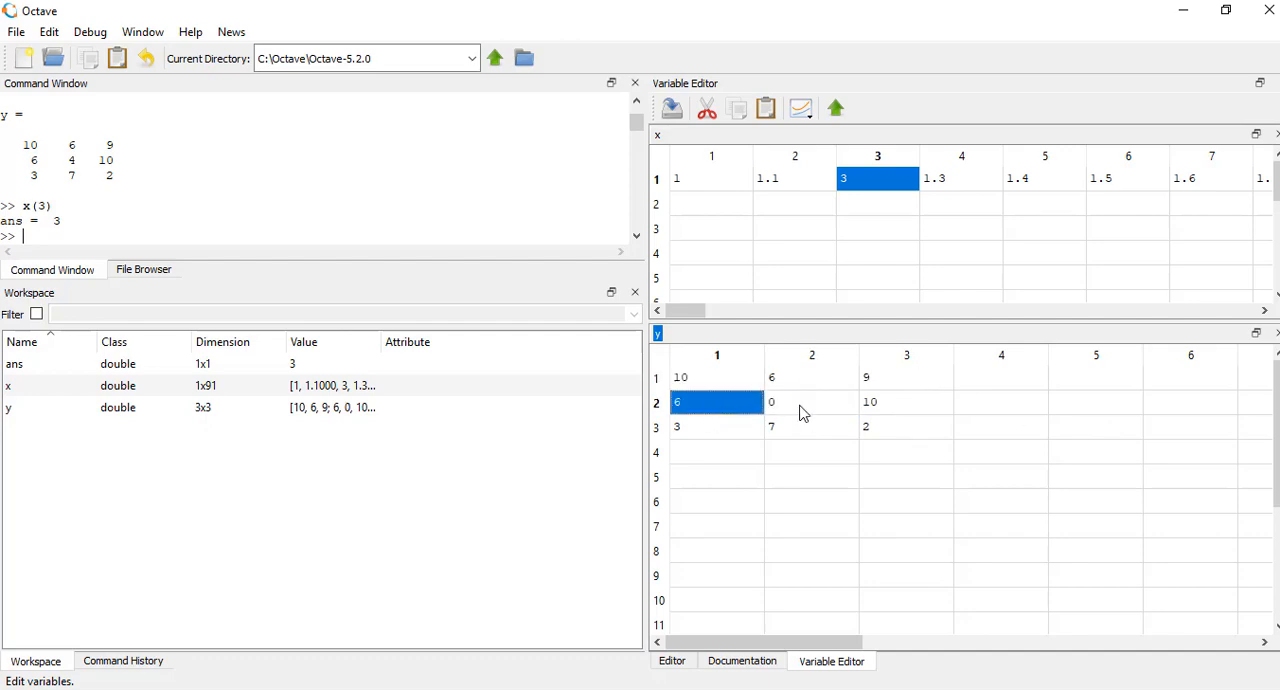
- Query y(2,2) in the Command Window, returning ans = 0
click(812, 402)
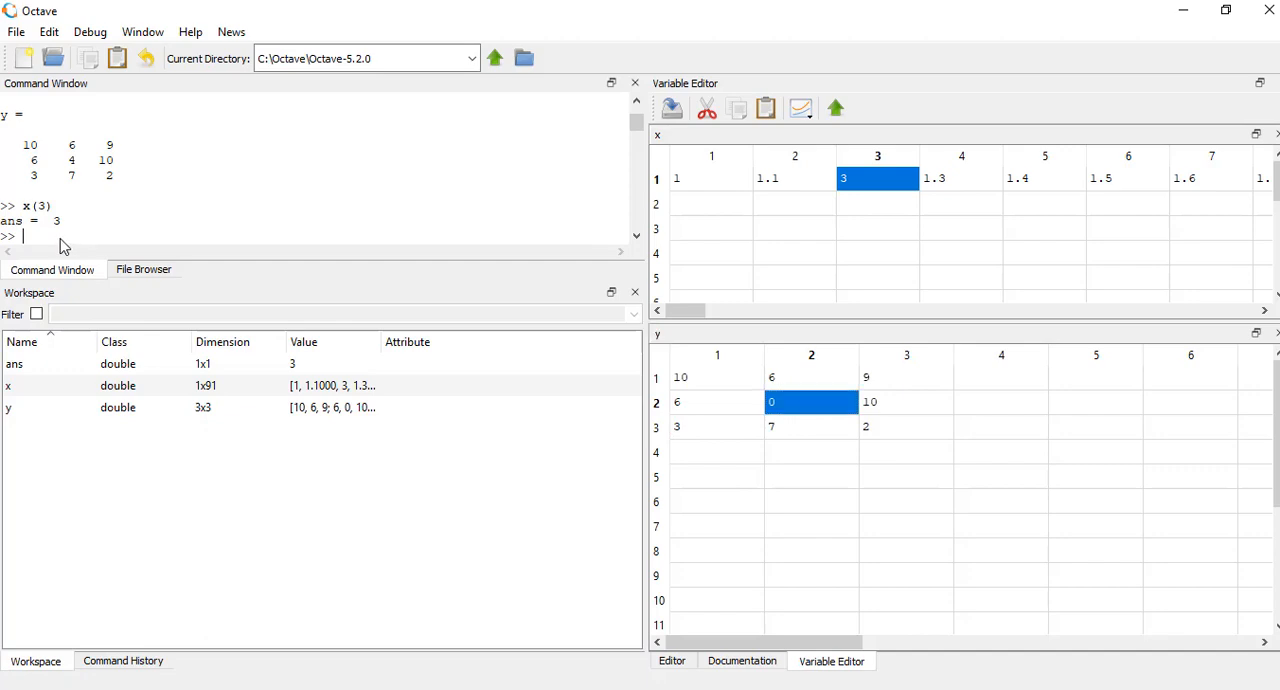
mouse_move(144, 268)
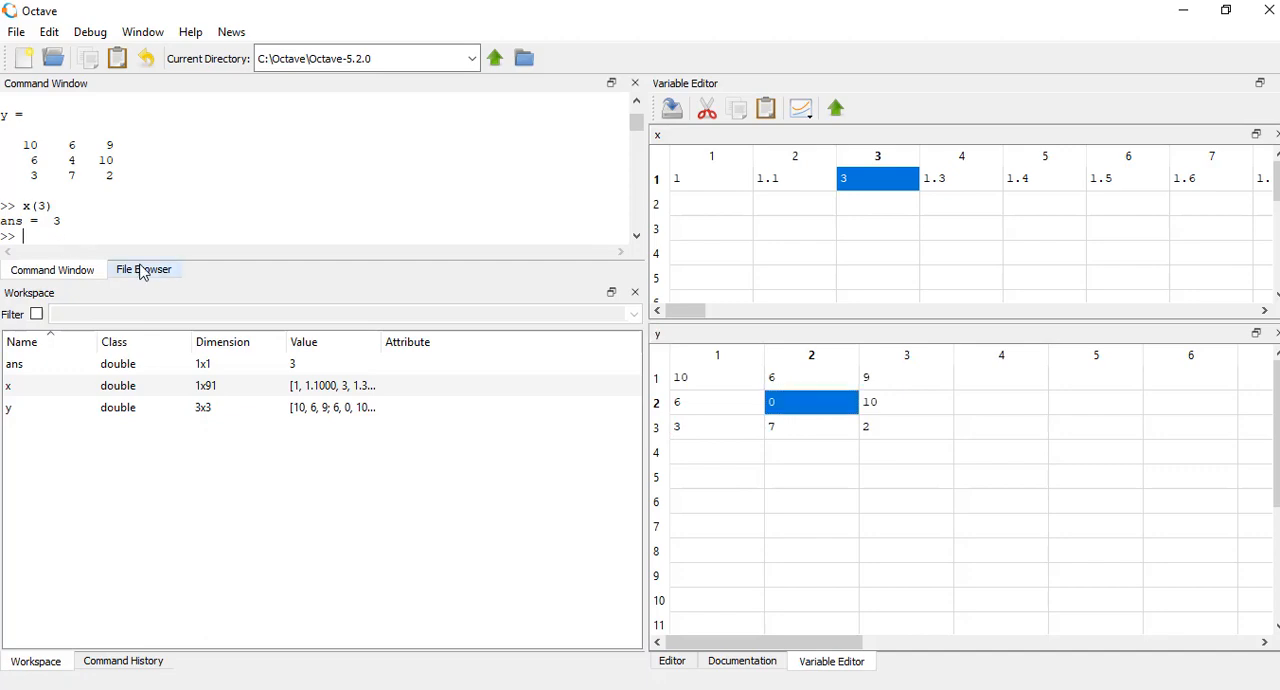
text(y(2,2))
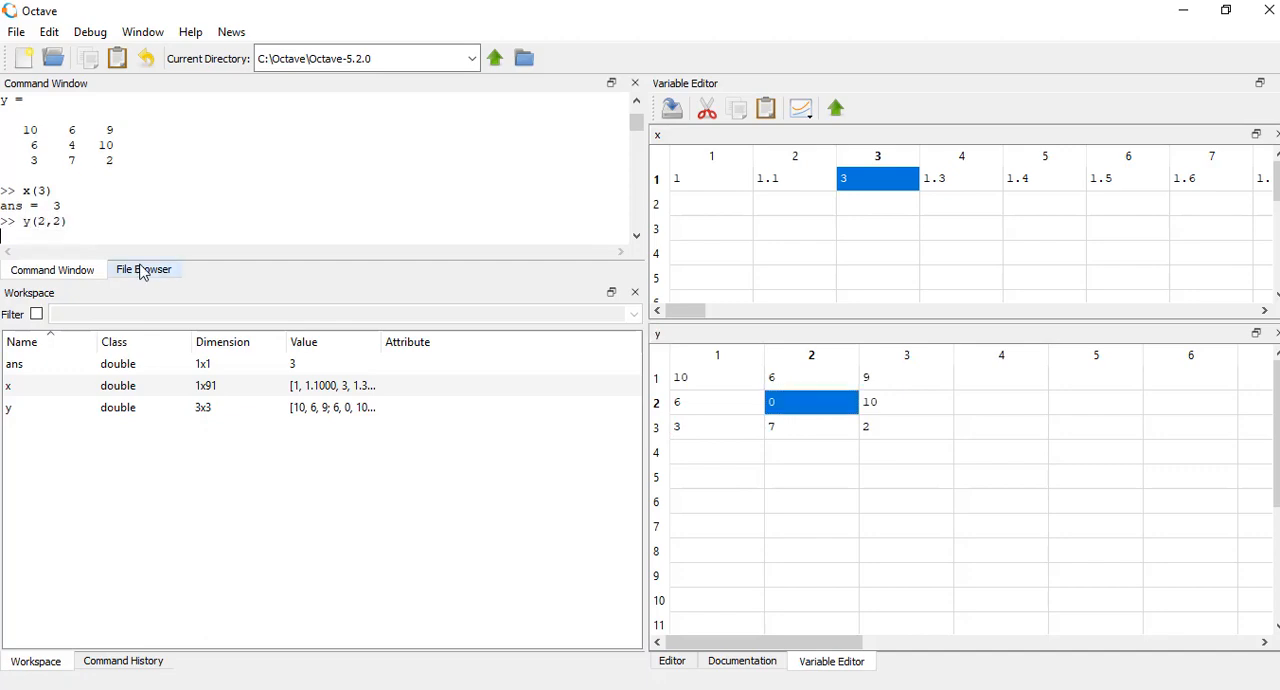
key(Return)
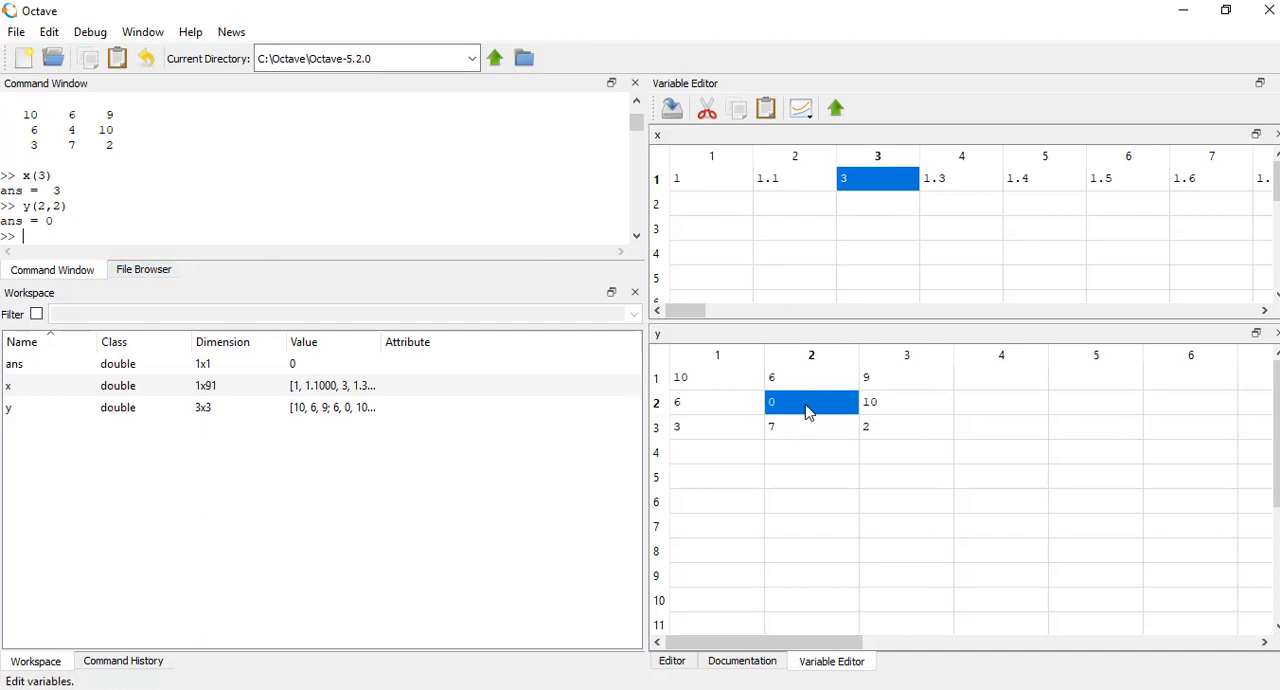
click(904, 402)
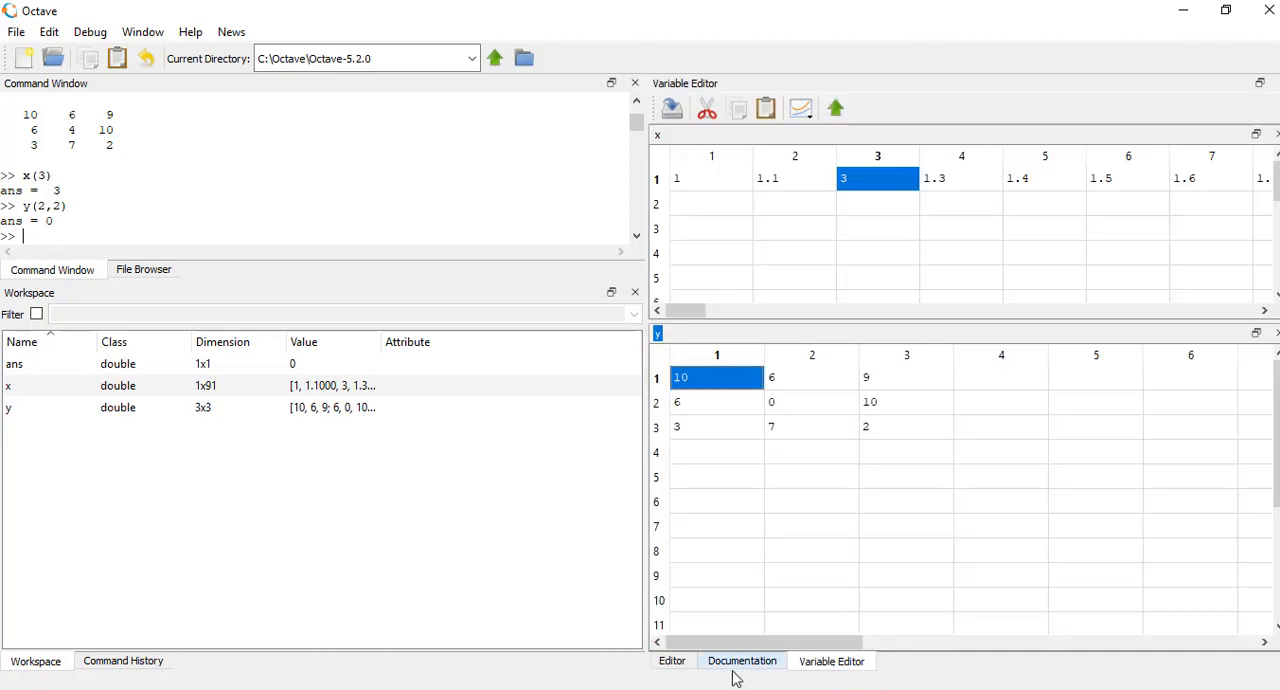
- Bring example2.m to the front and show the Window menu's panel options
click(672, 660)
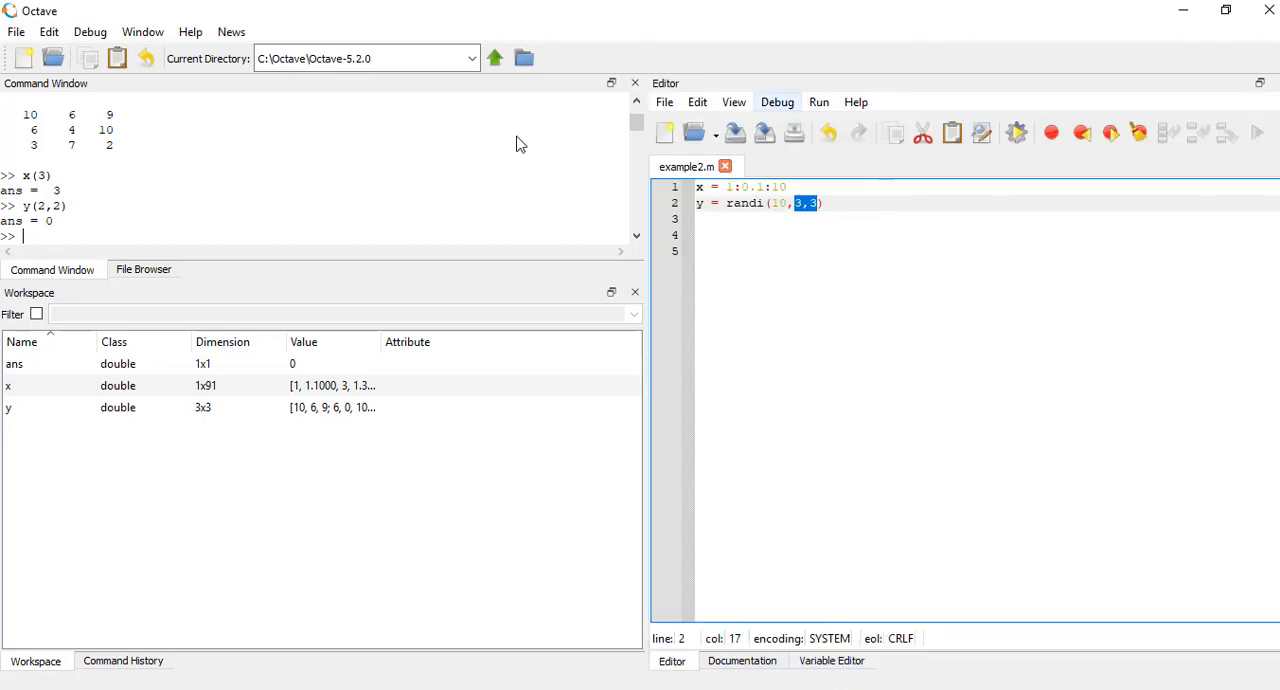
click(142, 32)
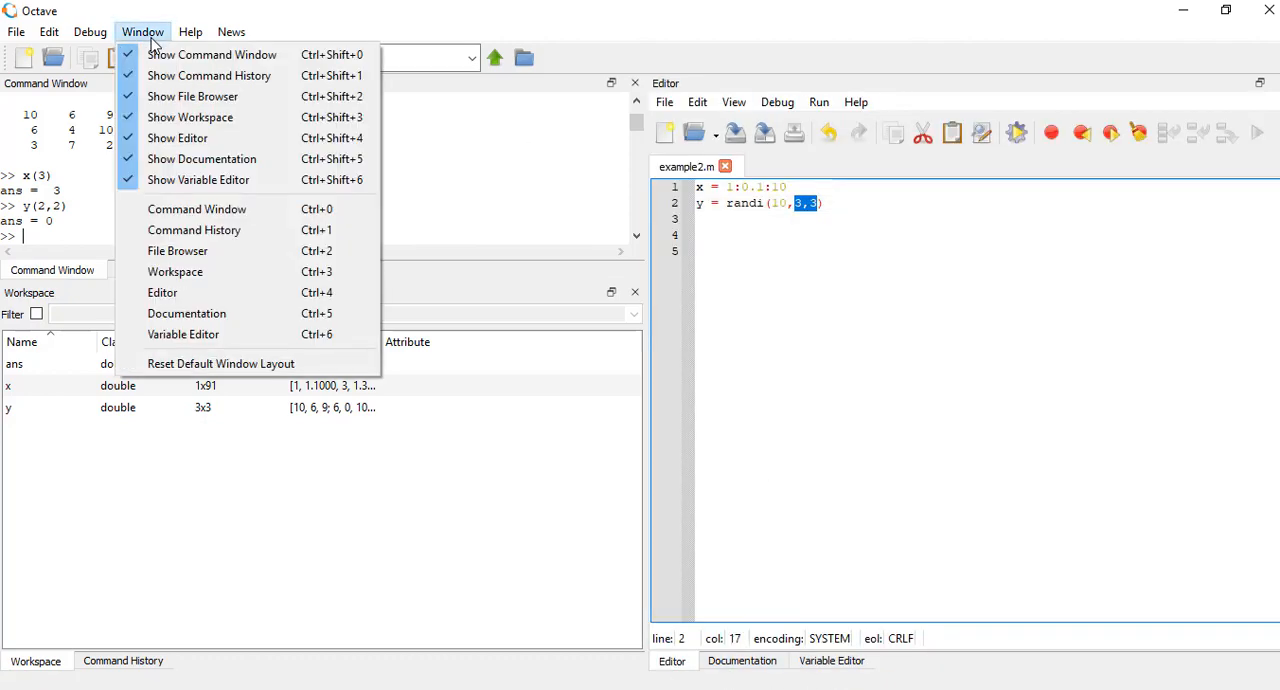
mouse_move(212, 54)
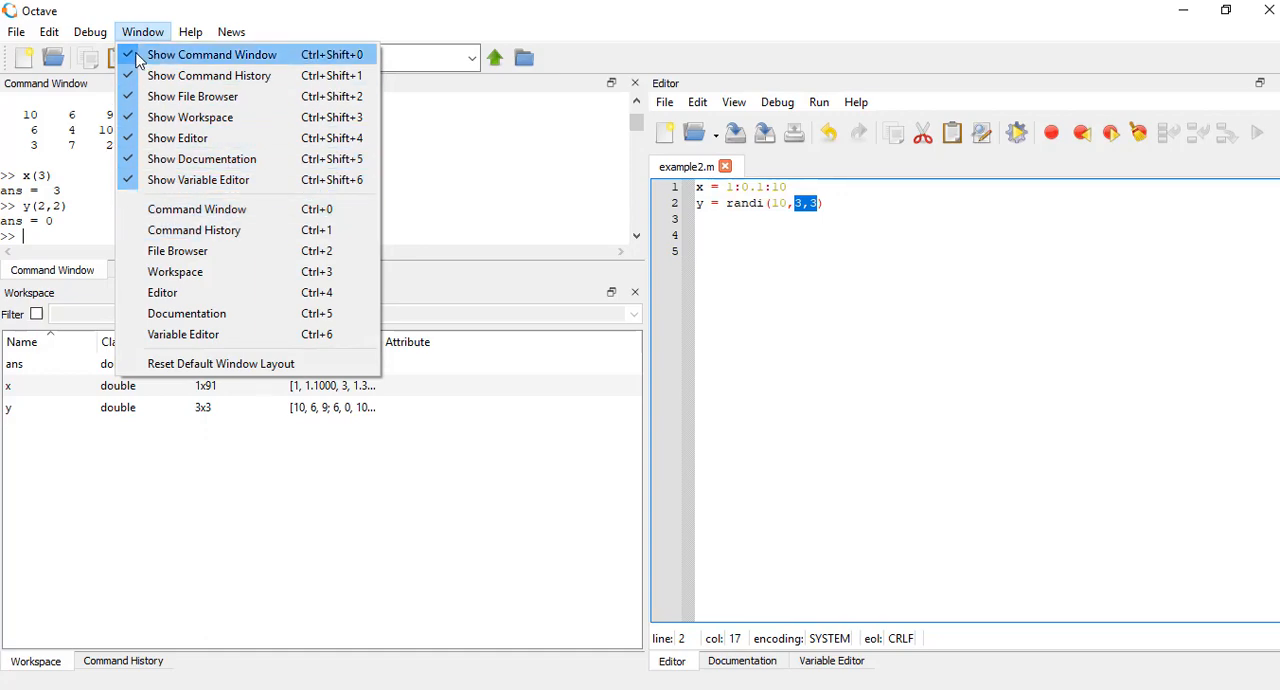
mouse_move(804, 508)
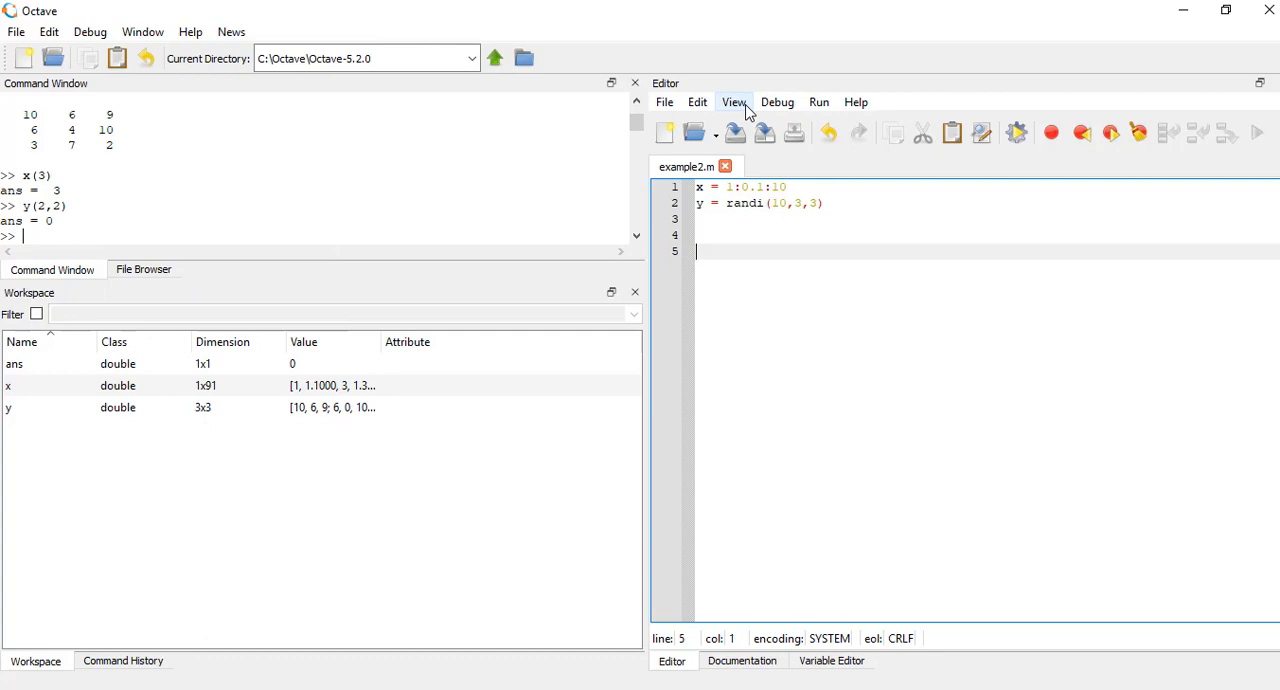
- Turn on whitespace markers in the editor, showing line-ending markers briefly and hiding them again
click(734, 100)
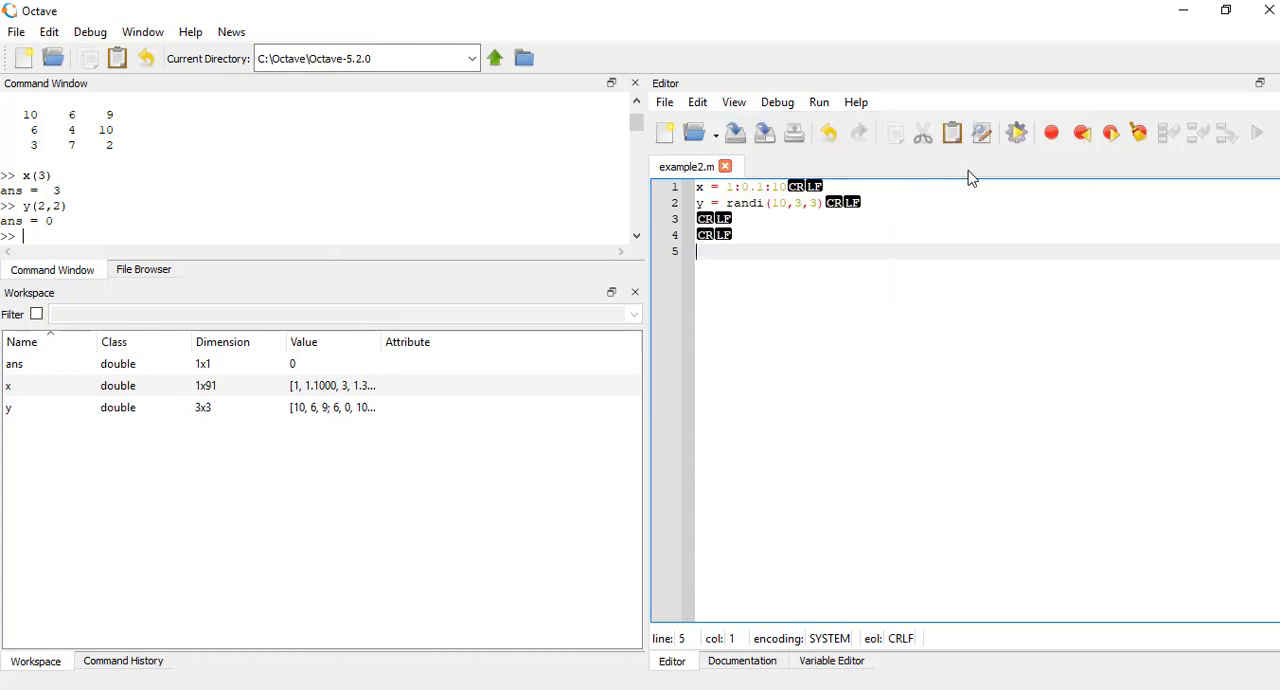
click(732, 100)
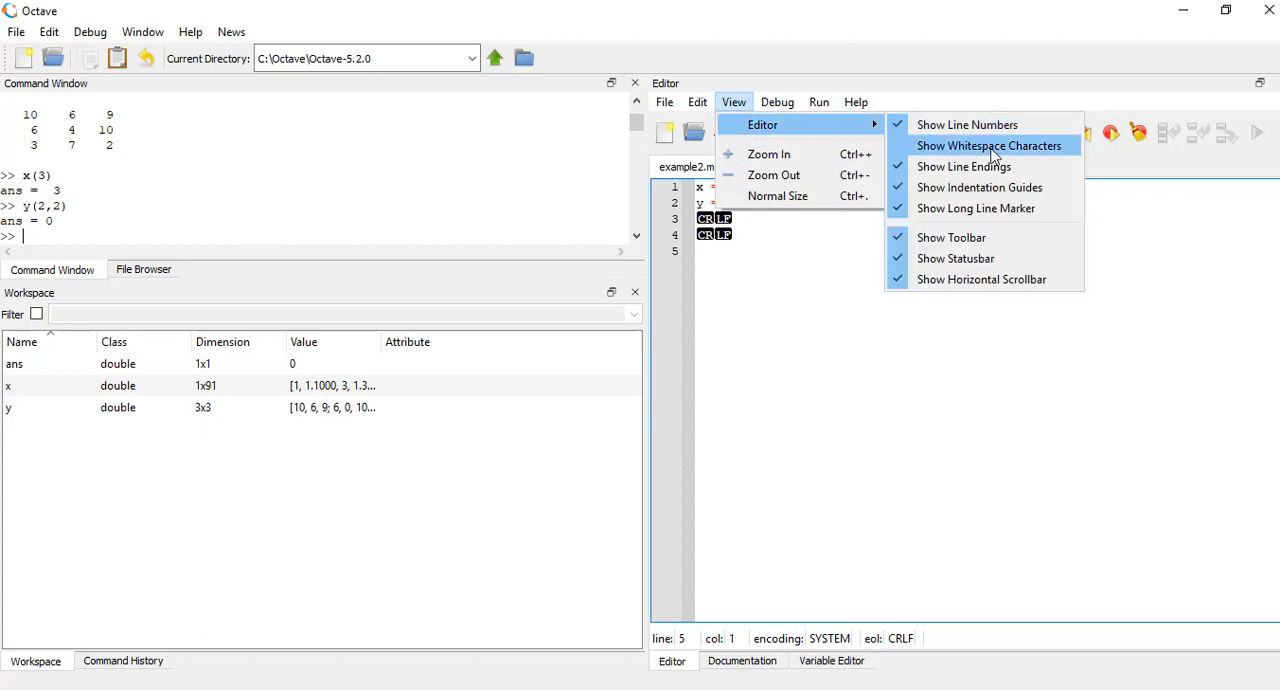
click(988, 144)
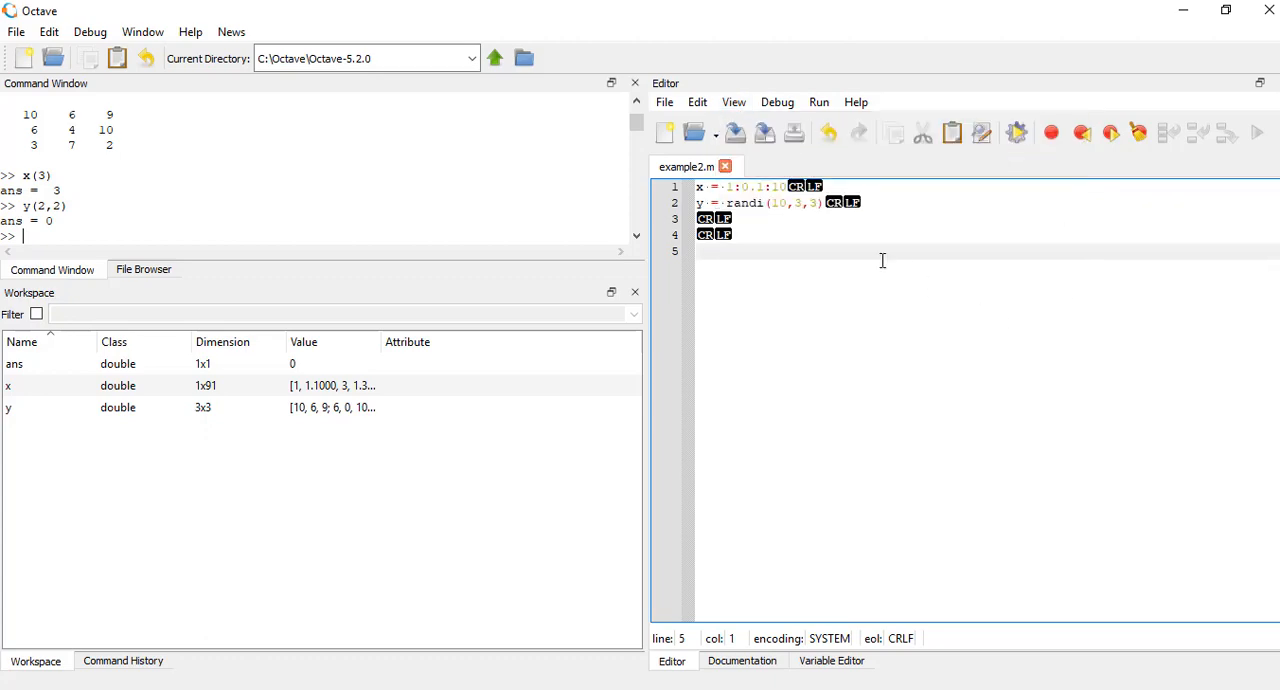
click(732, 100)
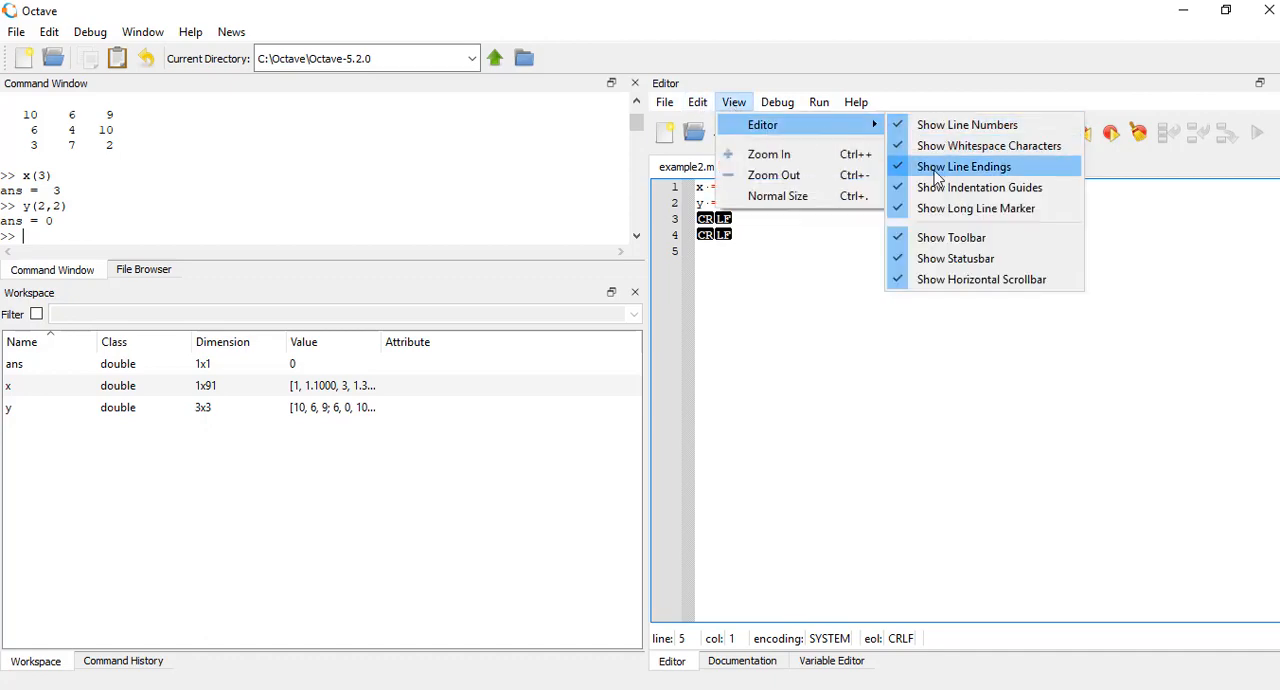
click(964, 166)
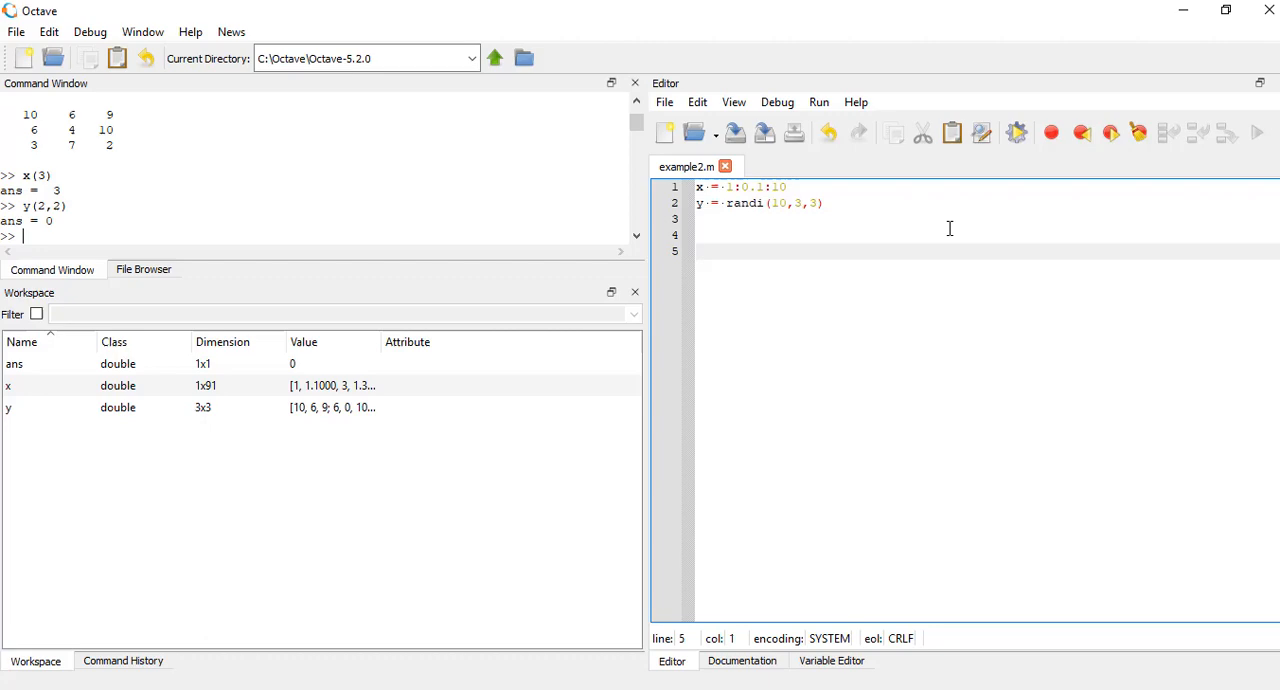
mouse_move(240, 68)
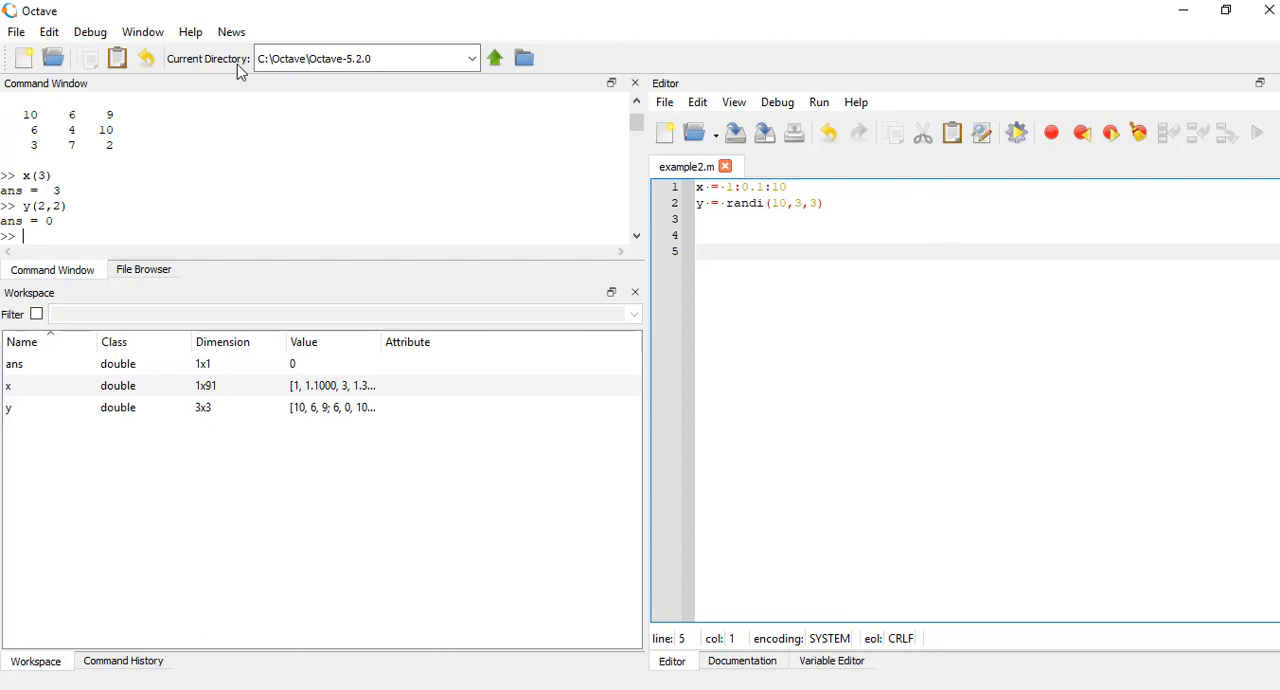
- Re-dock the Editor pane, then drag the splitter so the Command Window grows and the Workspace shrinks
click(142, 32)
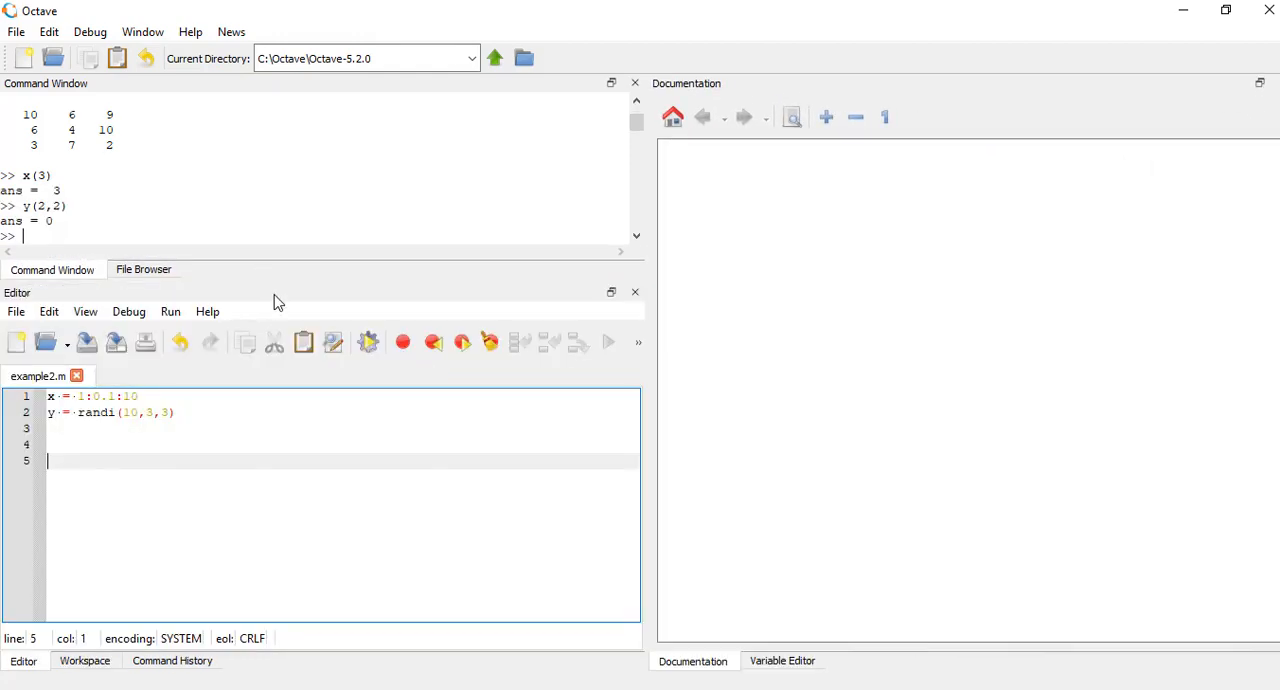
click(84, 660)
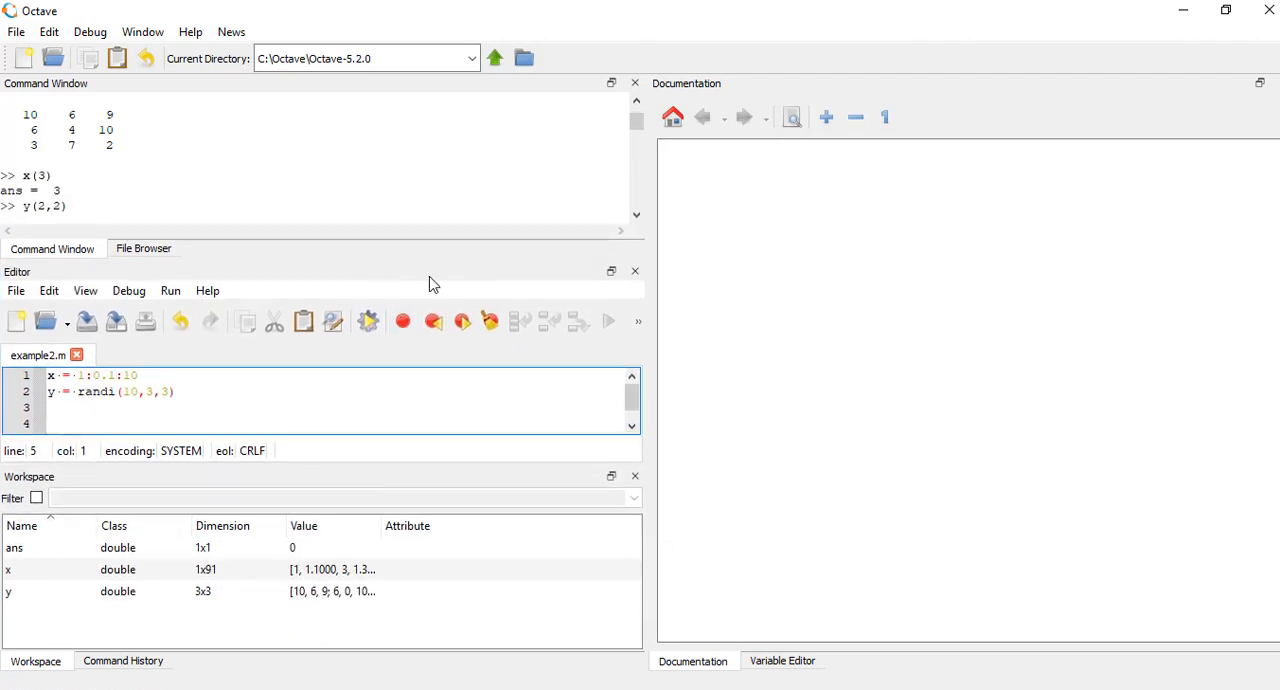
mouse_move(312, 292)
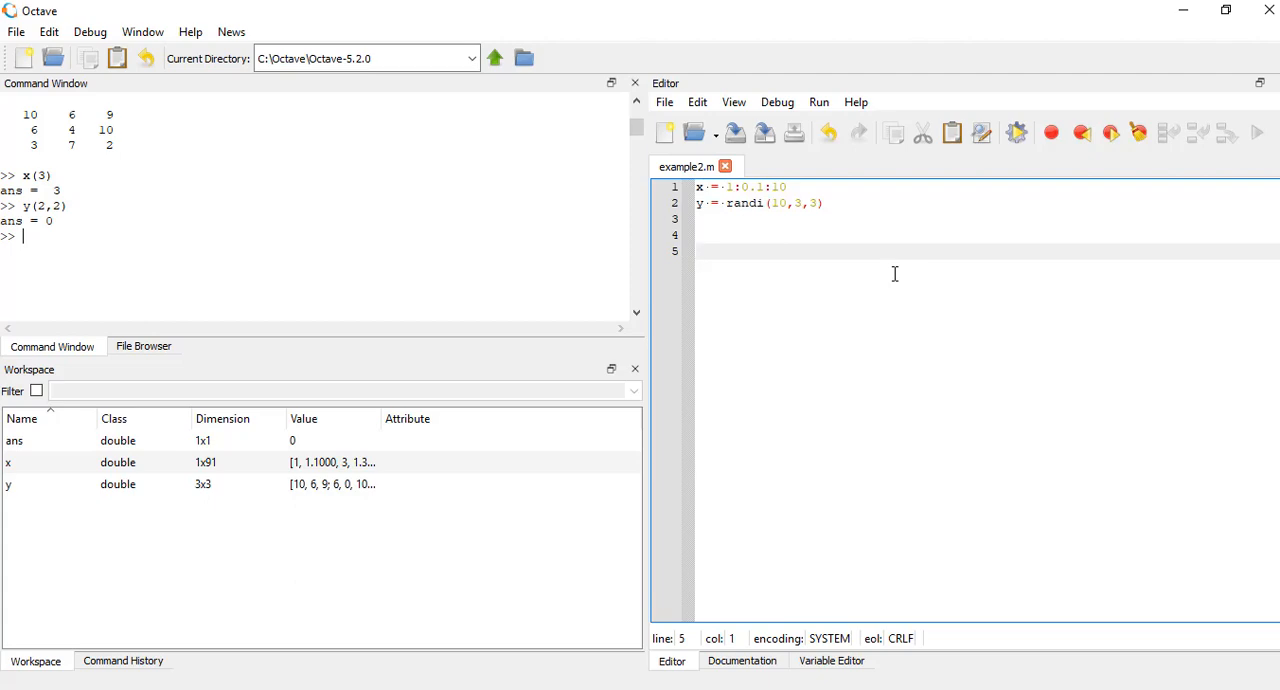
mouse_move(276, 390)
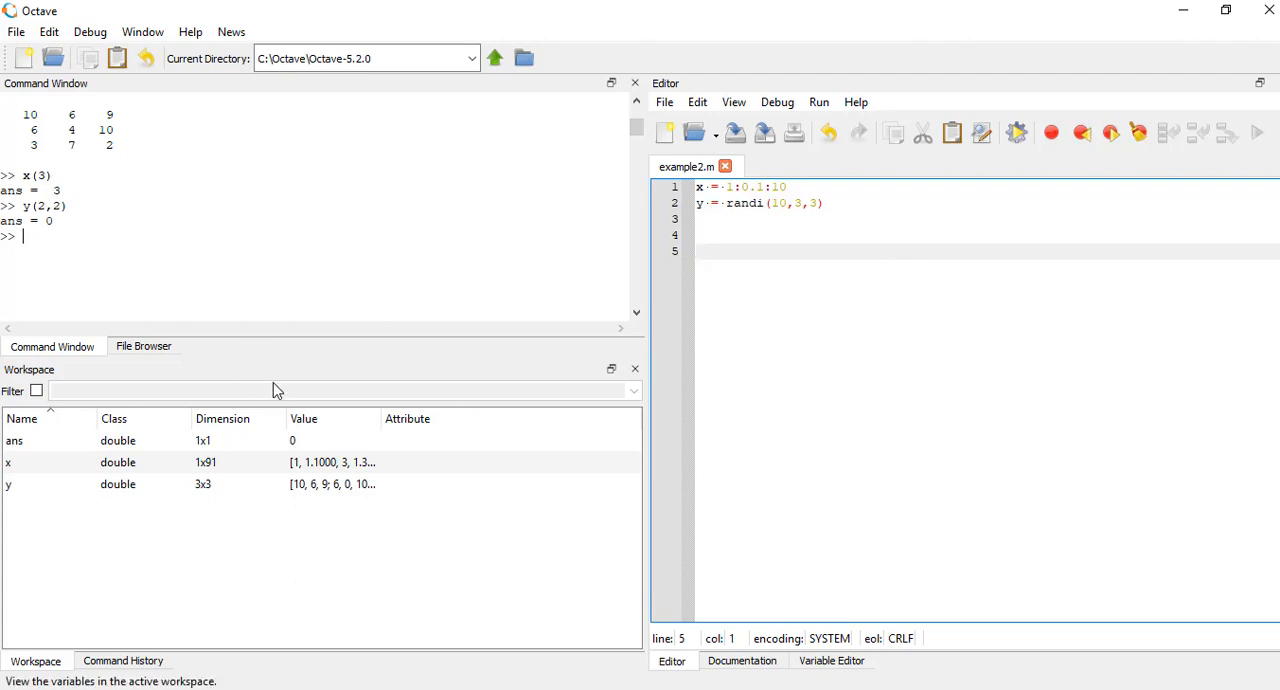
mouse_move(284, 358)
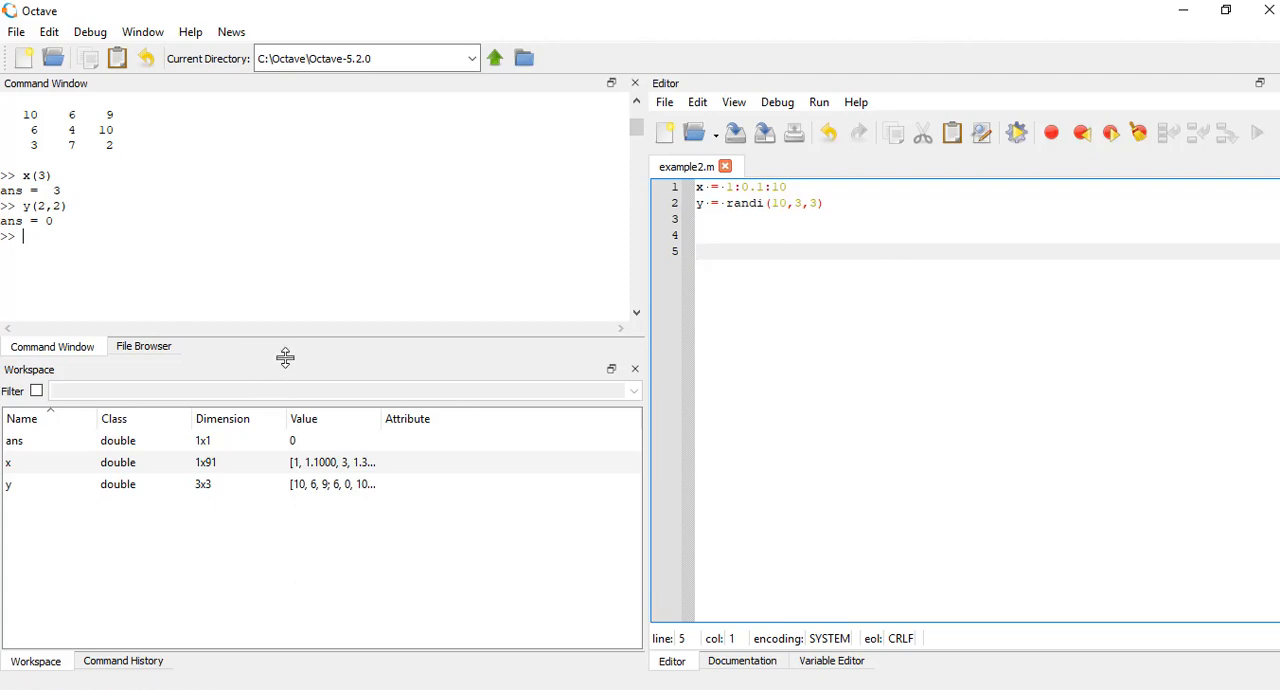
drag(284, 358, 284, 304)
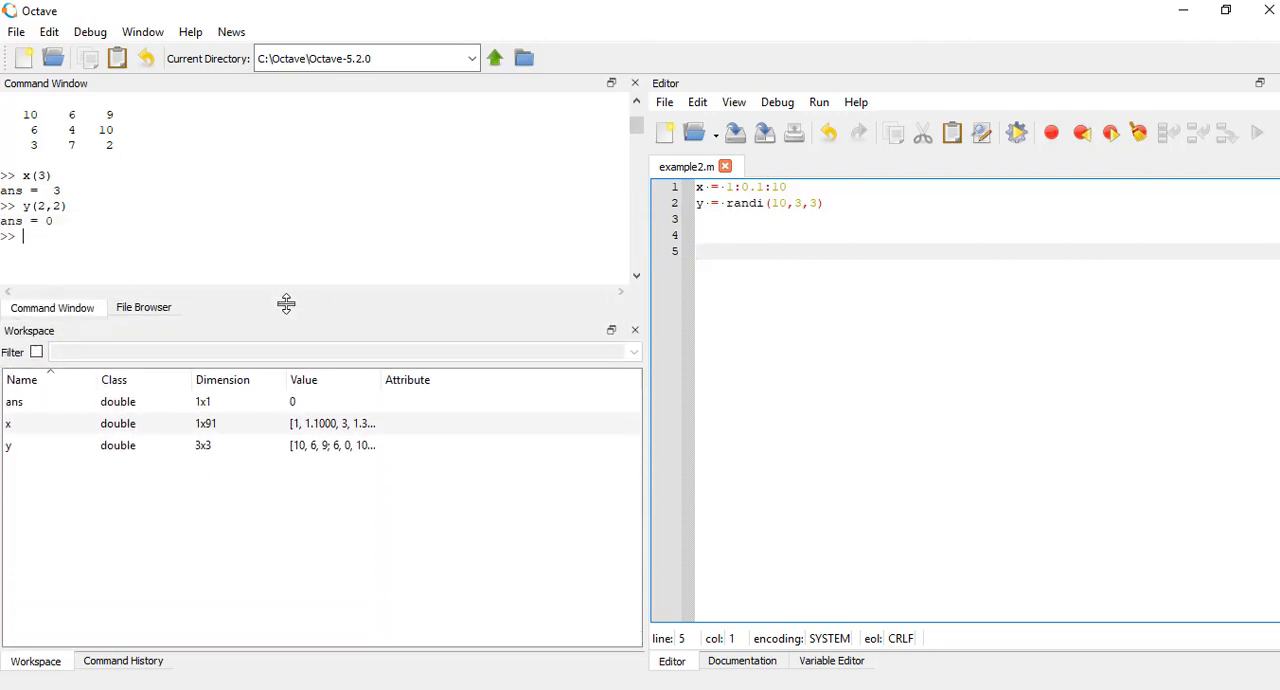
drag(286, 304, 286, 364)
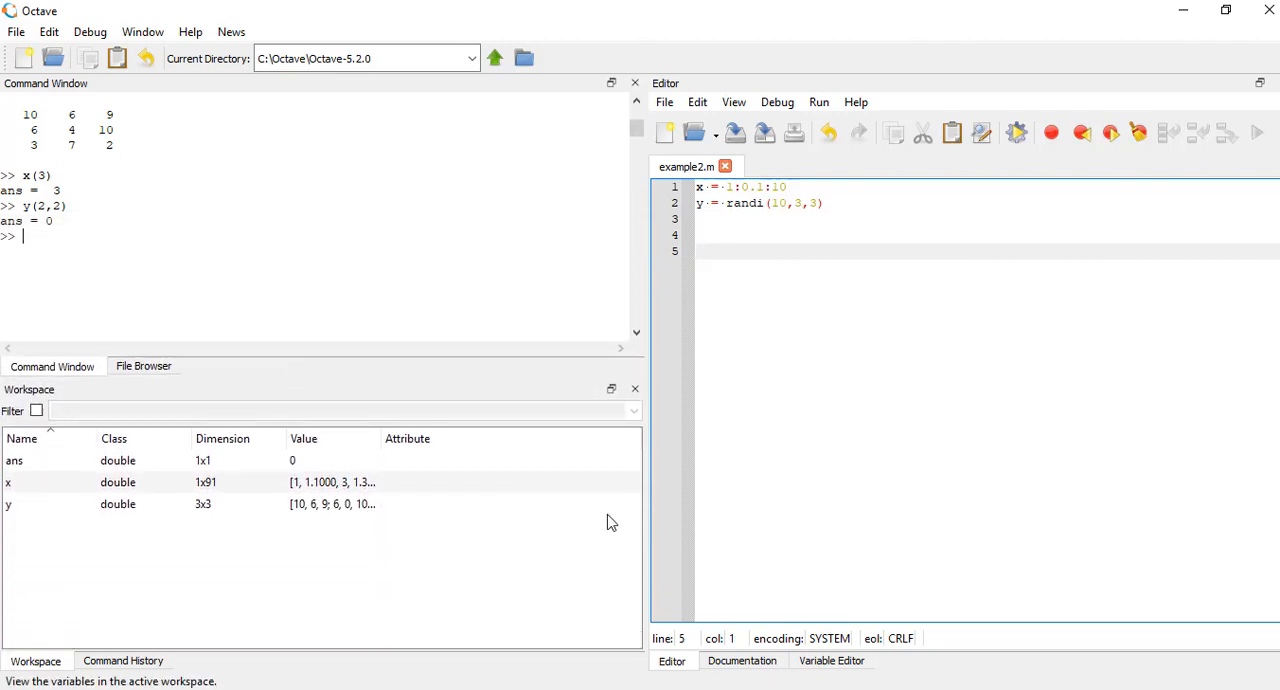